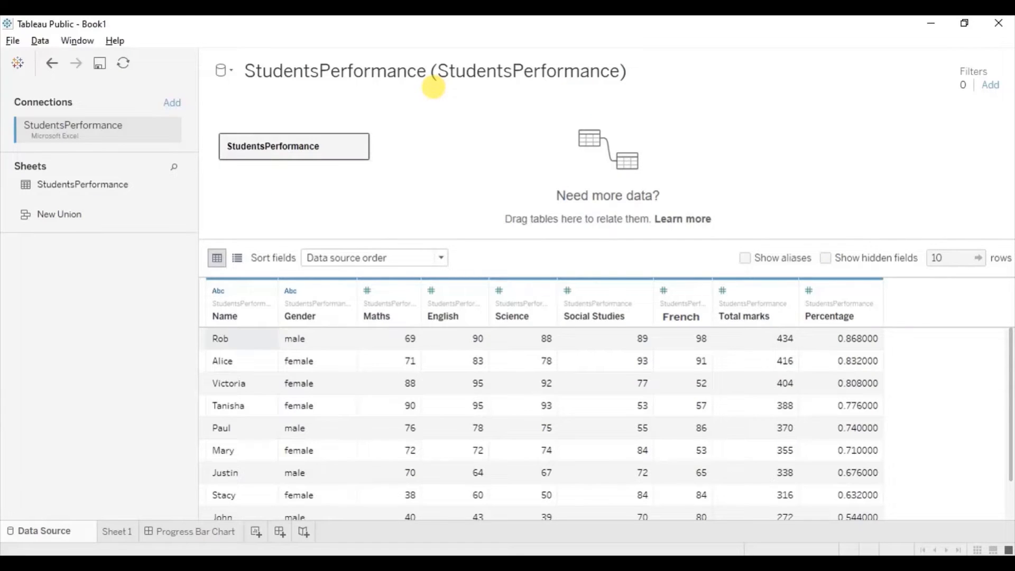
pyautogui.moveTo(335, 98)
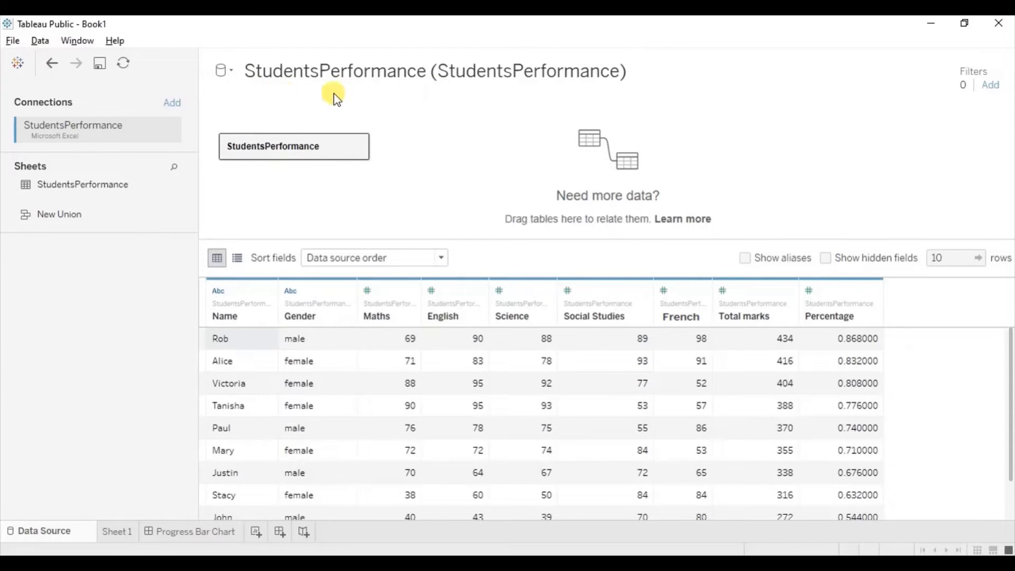
pyautogui.moveTo(376, 101)
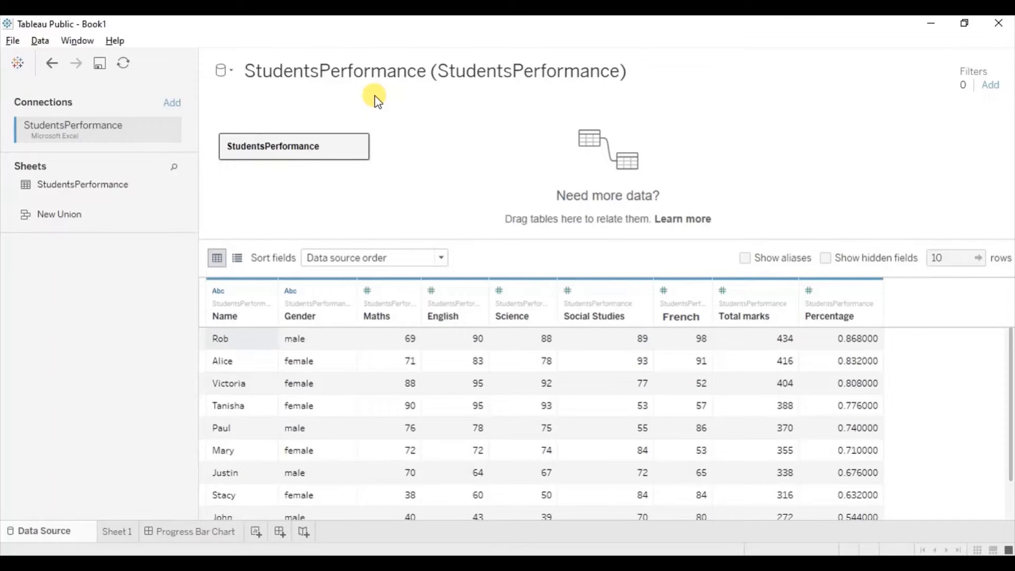
pyautogui.moveTo(330, 210)
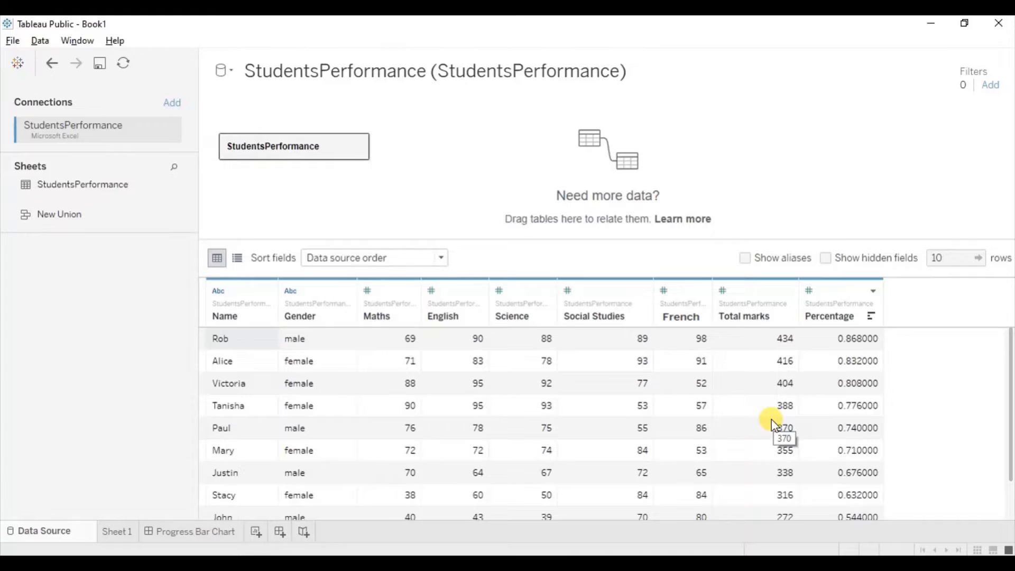
pyautogui.moveTo(773, 425)
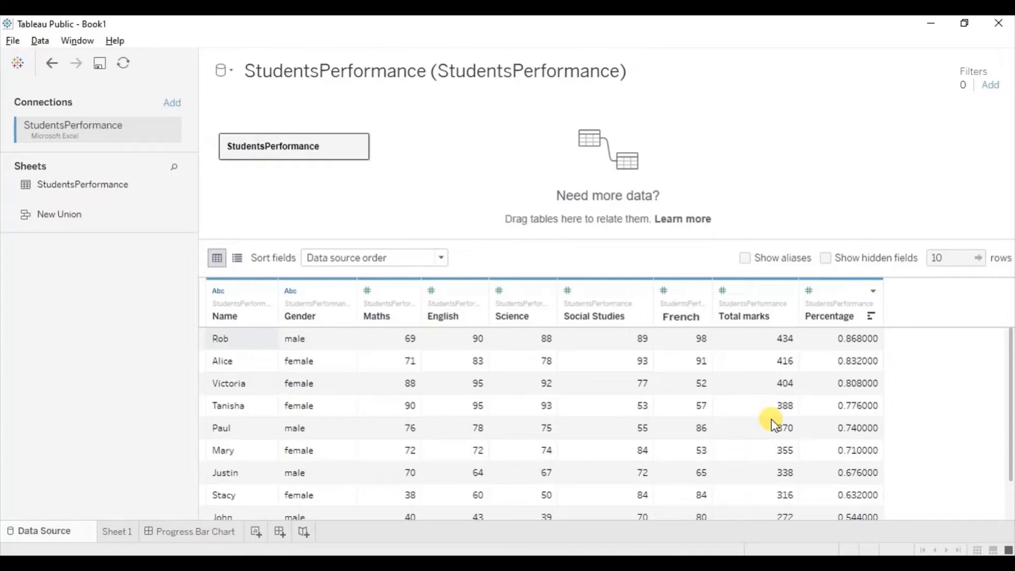
pyautogui.moveTo(116, 532)
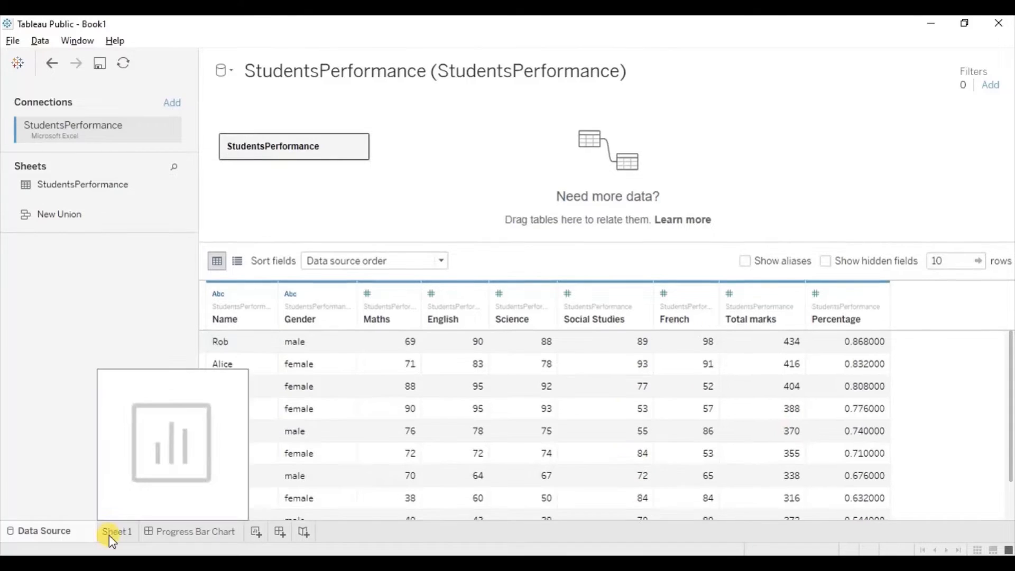
# Step: On Sheet 1, plot SUM(Percentage) bars by student Name with mark labels shown
pyautogui.click(116, 532)
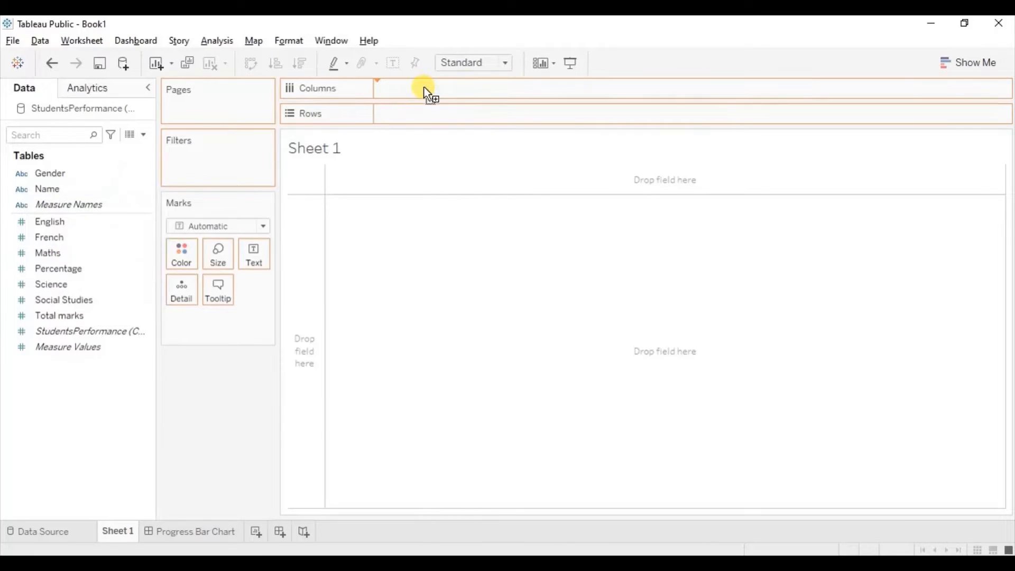
pyautogui.moveTo(46, 189); pyautogui.dragTo(428, 88)
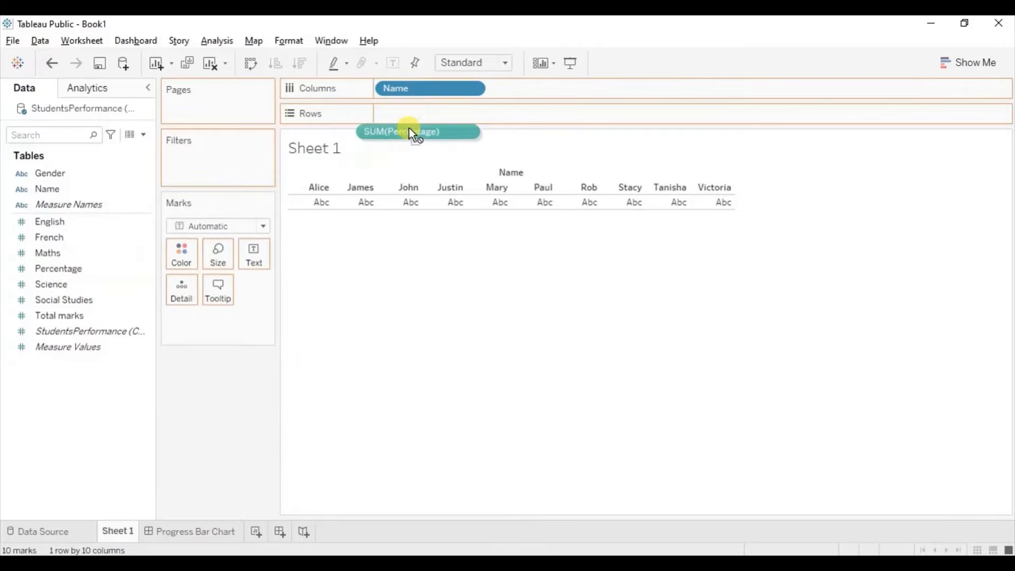
pyautogui.moveTo(418, 132); pyautogui.dragTo(430, 113)
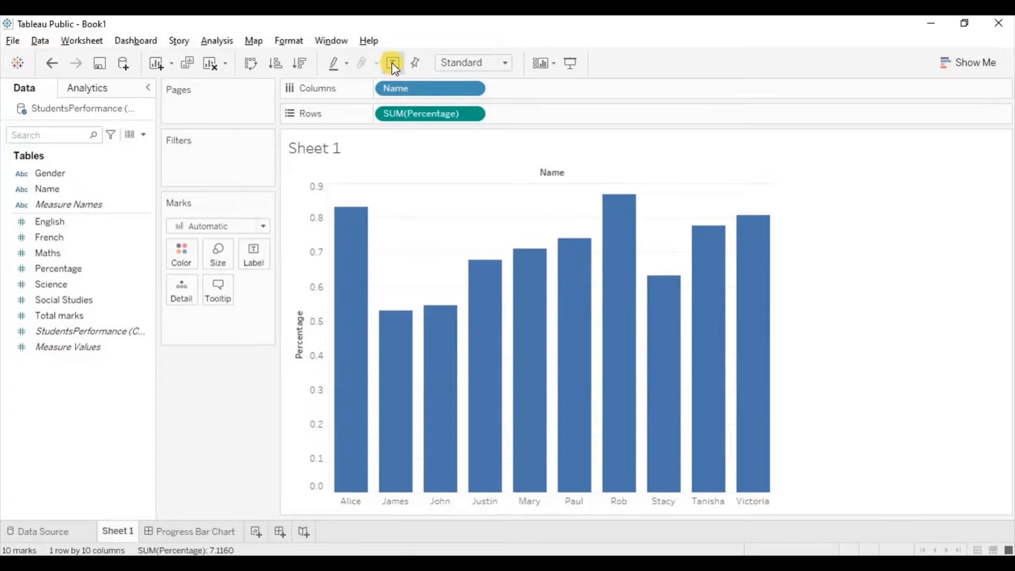
pyautogui.click(392, 63)
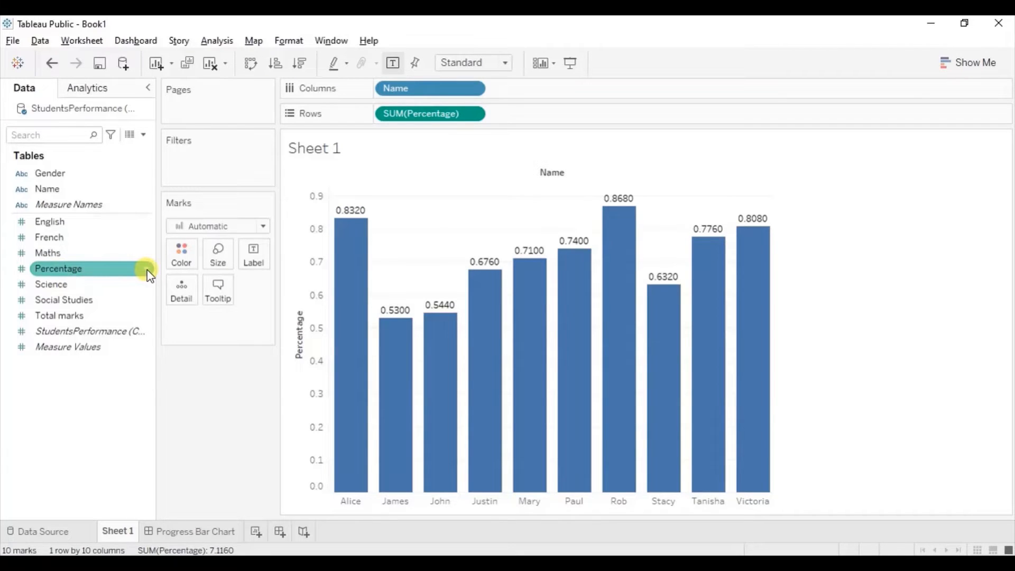
# Step: Format Percentage as a percentage with 0 decimal places, e.g. 83%
pyautogui.rightClick(58, 269)
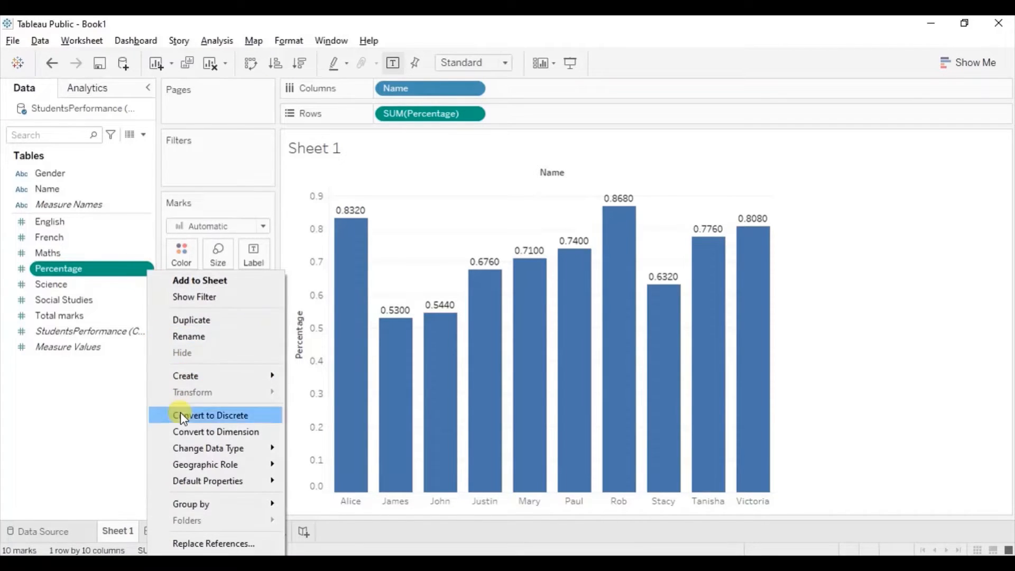
pyautogui.moveTo(217, 481)
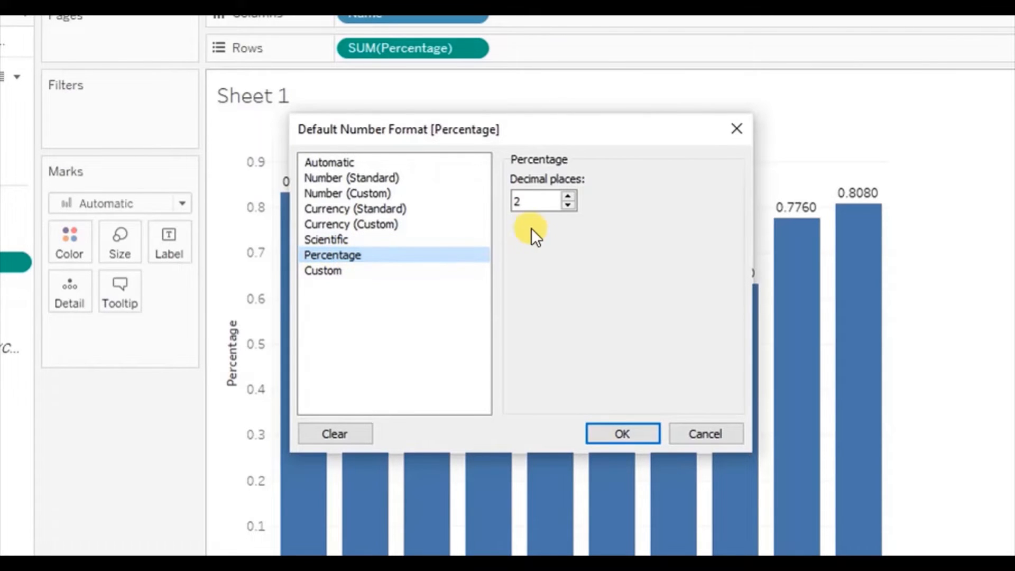
pyautogui.click(568, 207)
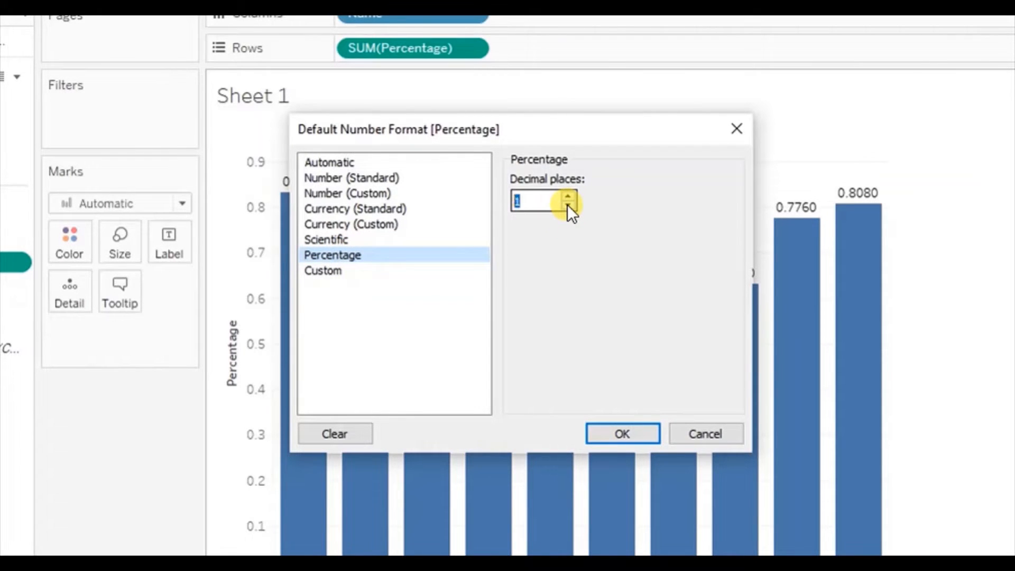
pyautogui.click(623, 433)
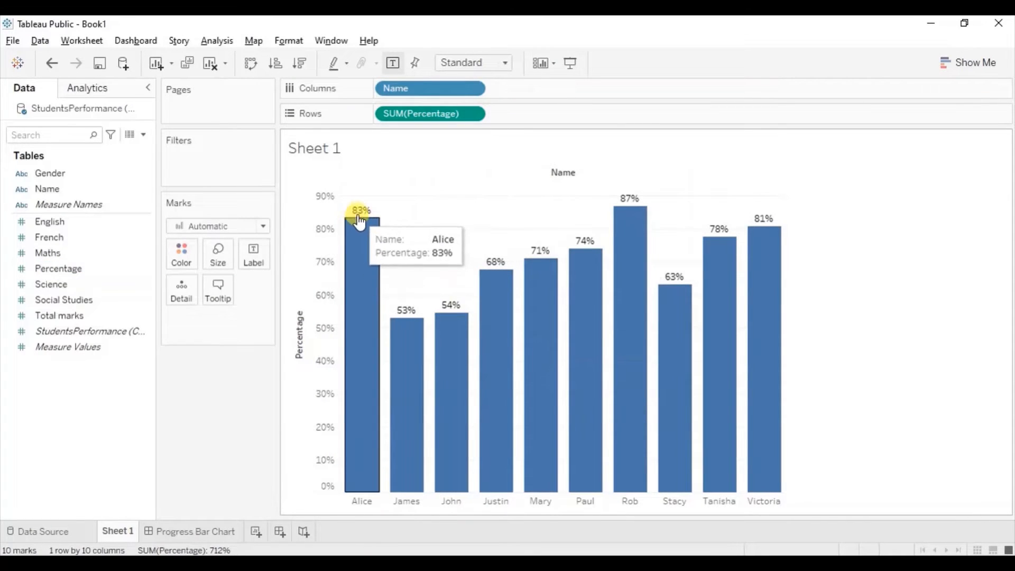
pyautogui.moveTo(399, 317)
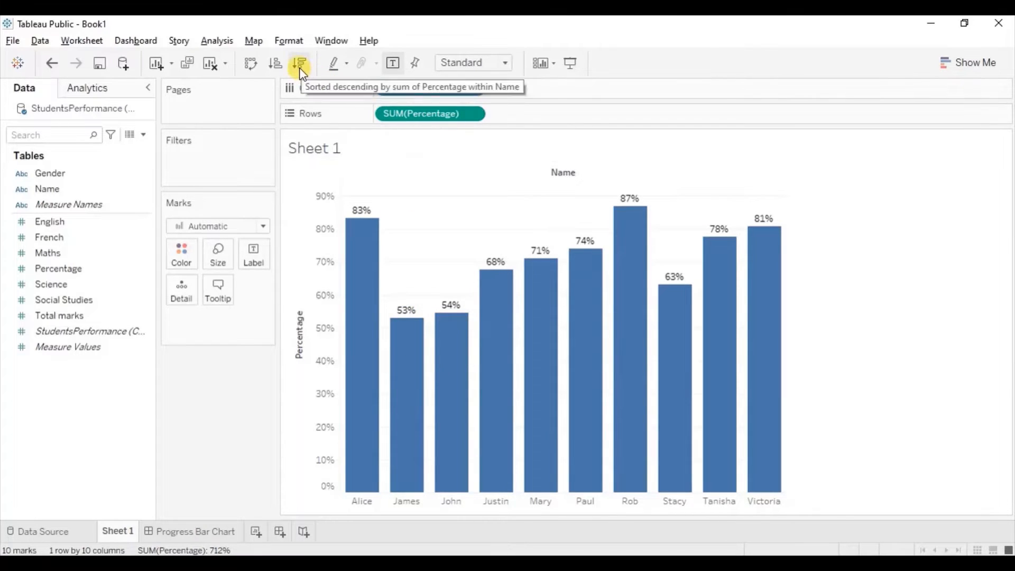
# Step: Sort the bars descending by percentage and add an avg(1) row of bars
pyautogui.click(298, 63)
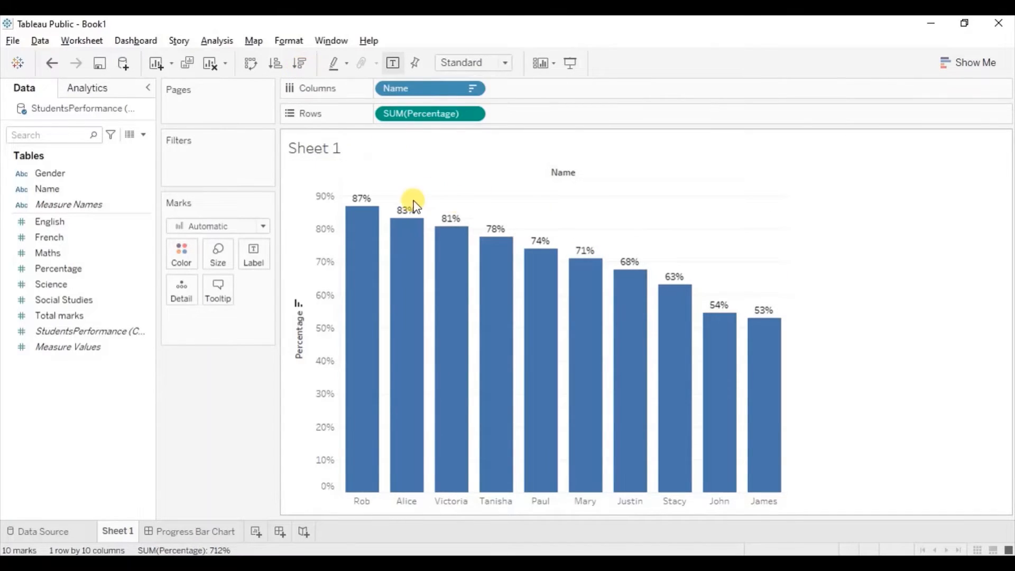
pyautogui.moveTo(536, 211)
pyautogui.write('avg(')
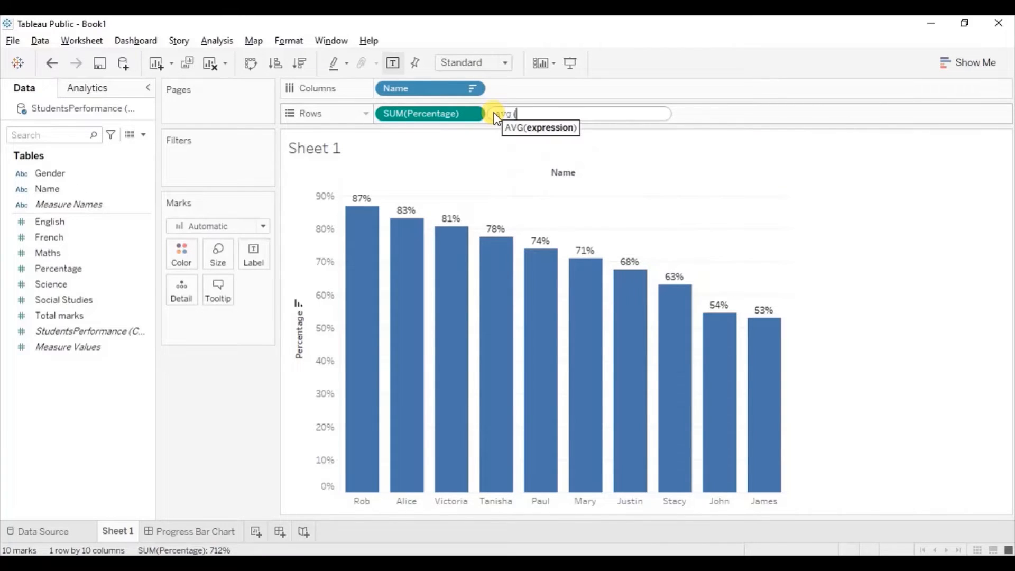
pyautogui.write('1))')
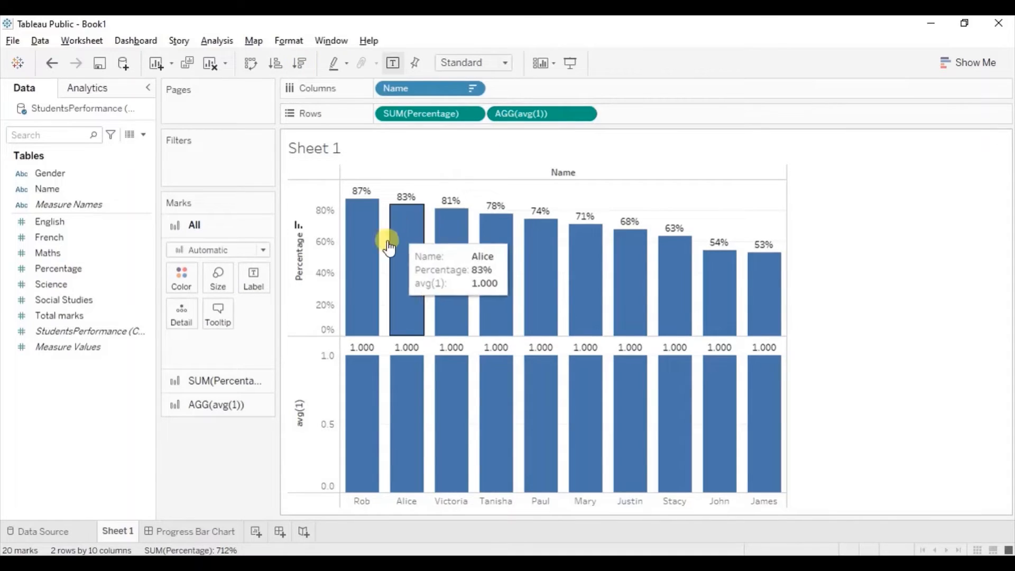
pyautogui.moveTo(541, 397)
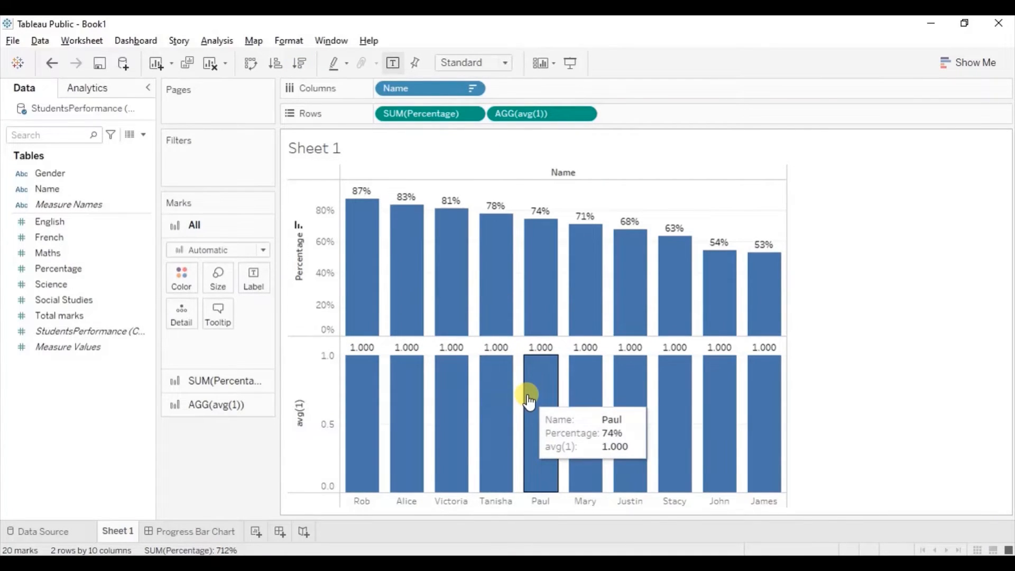
pyautogui.moveTo(352, 201)
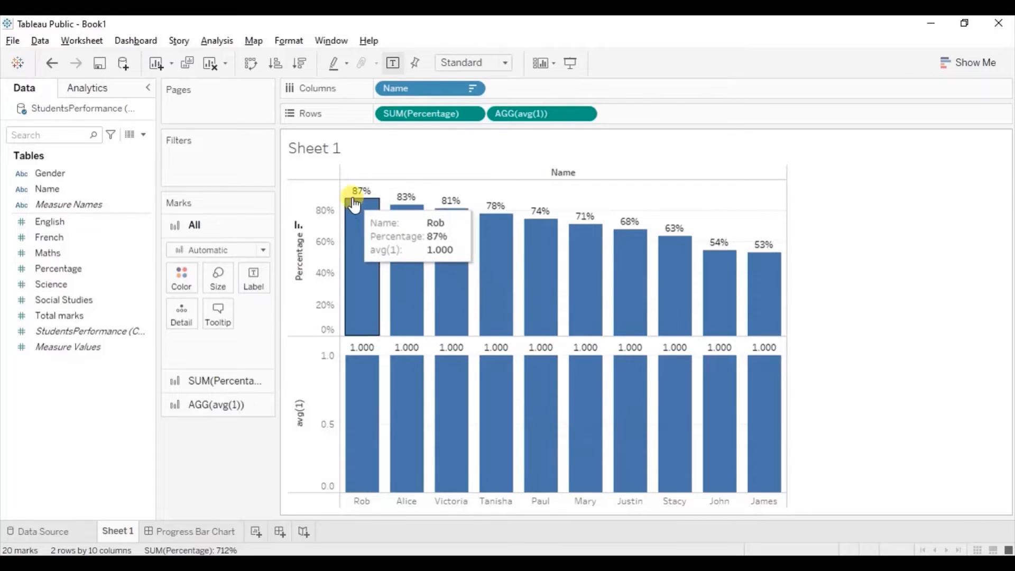
pyautogui.moveTo(210, 474)
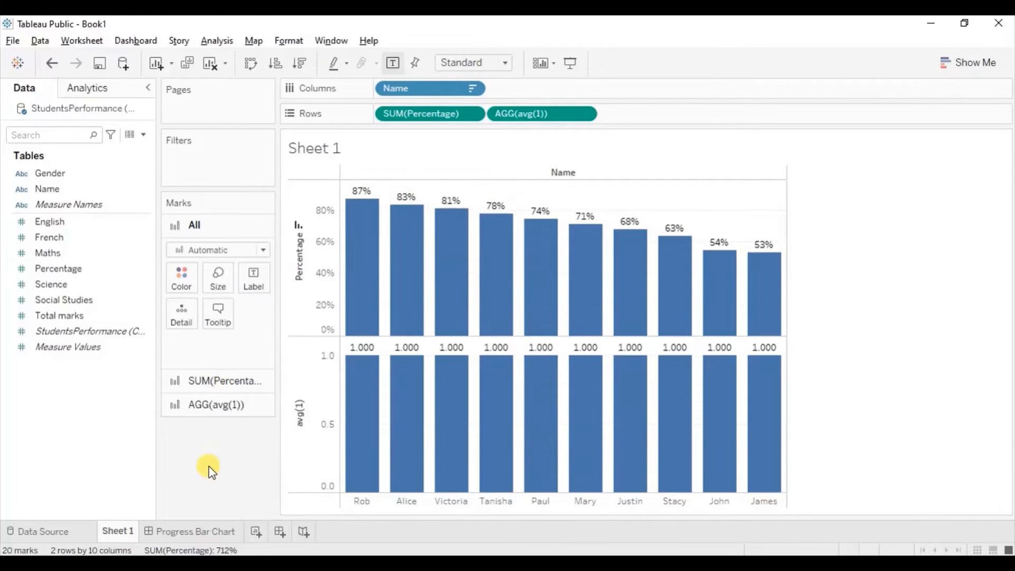
# Step: Show the Progress Bar Chart dashboard titled 'Who scored the highest percentage?'
pyautogui.click(197, 531)
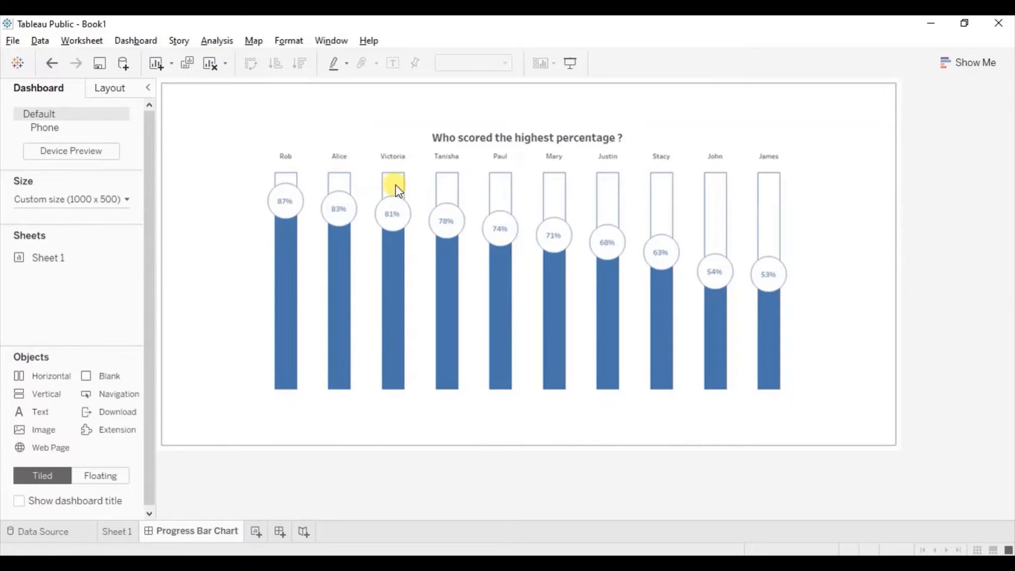
pyautogui.moveTo(505, 182)
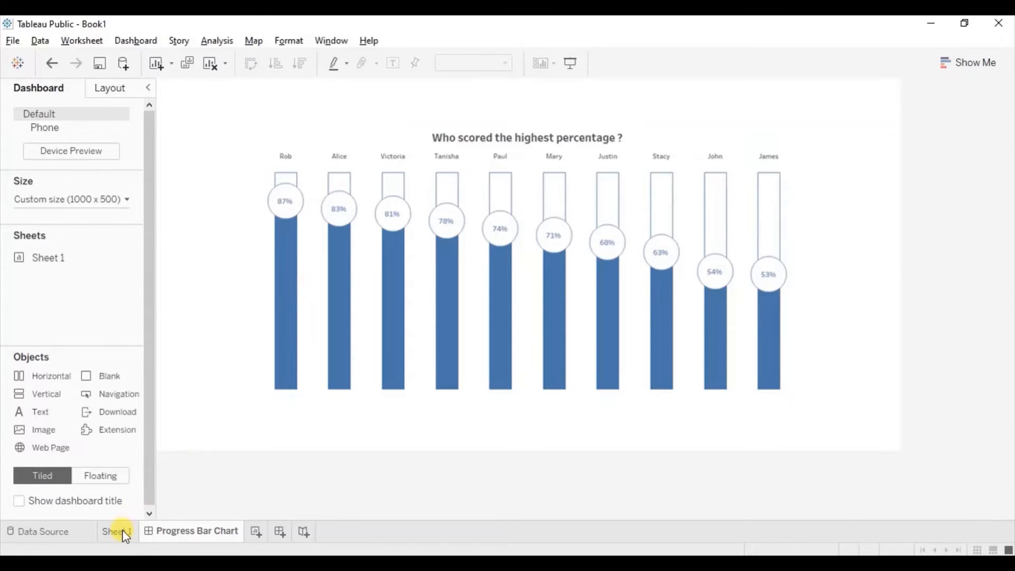
# Step: On Sheet 1, combine avg(1) and Percentage on one axis and turn Stack Marks off
pyautogui.click(117, 531)
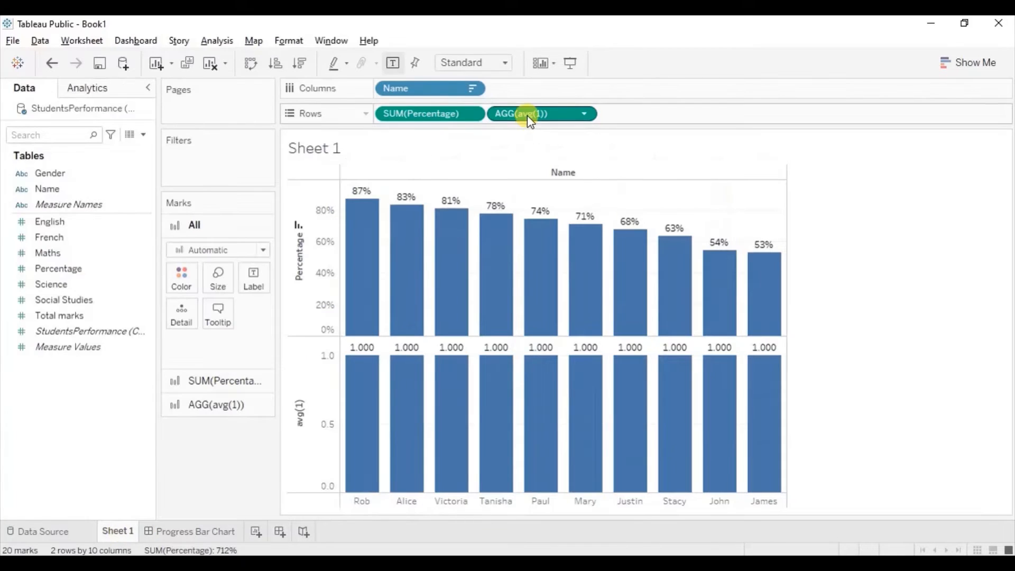
pyautogui.moveTo(525, 113); pyautogui.dragTo(496, 136)
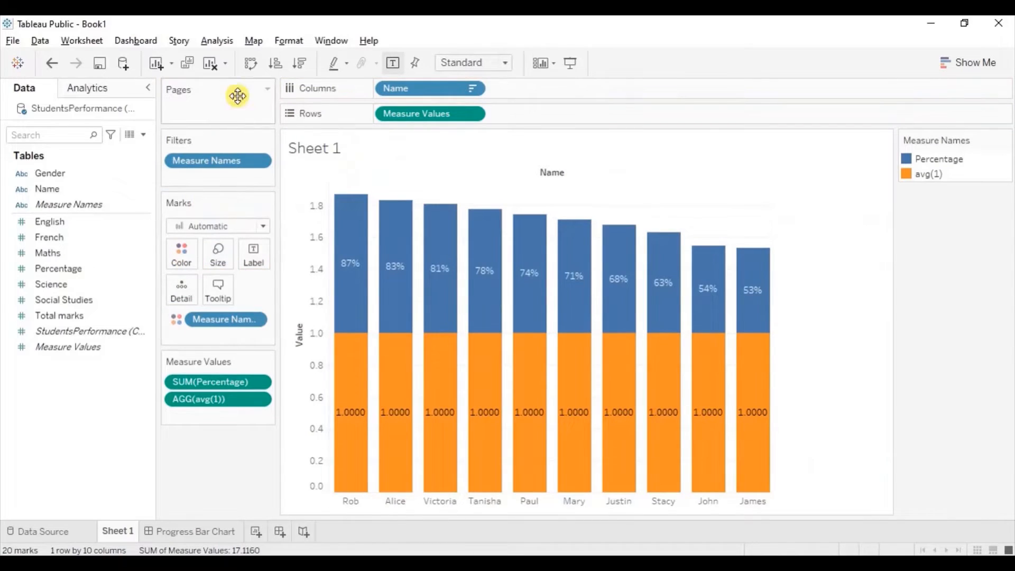
pyautogui.click(217, 40)
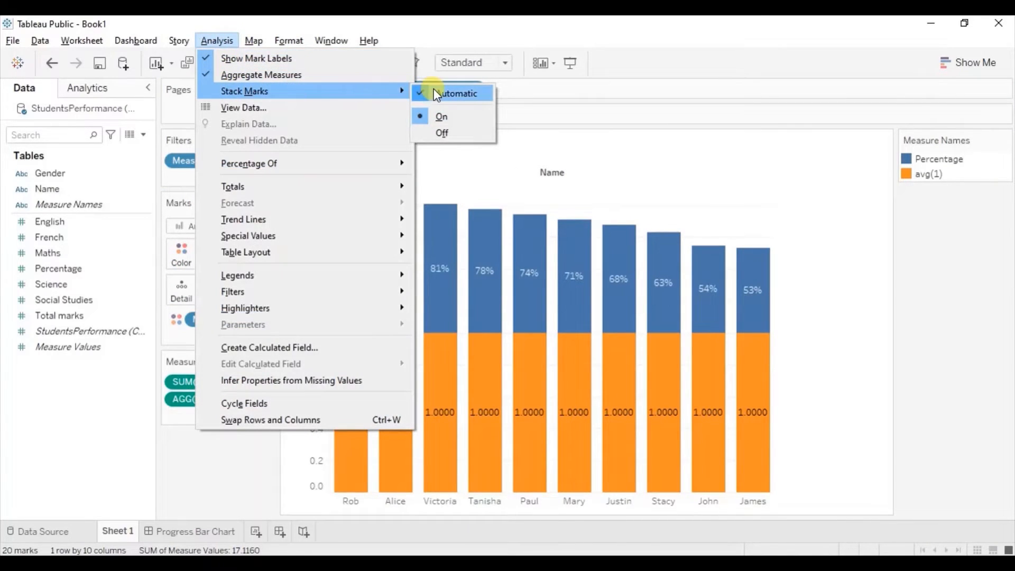
pyautogui.moveTo(444, 136)
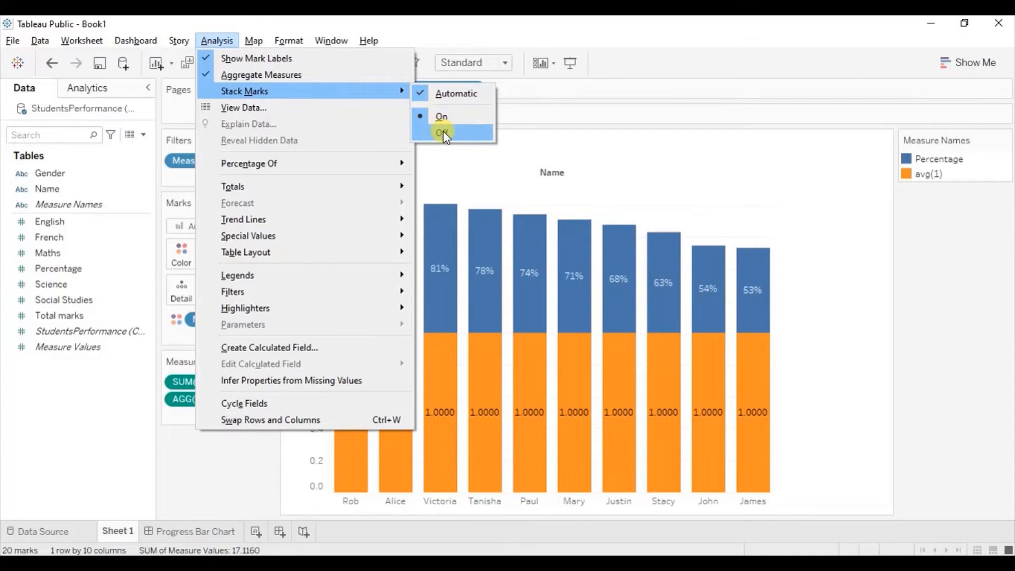
pyautogui.click(446, 133)
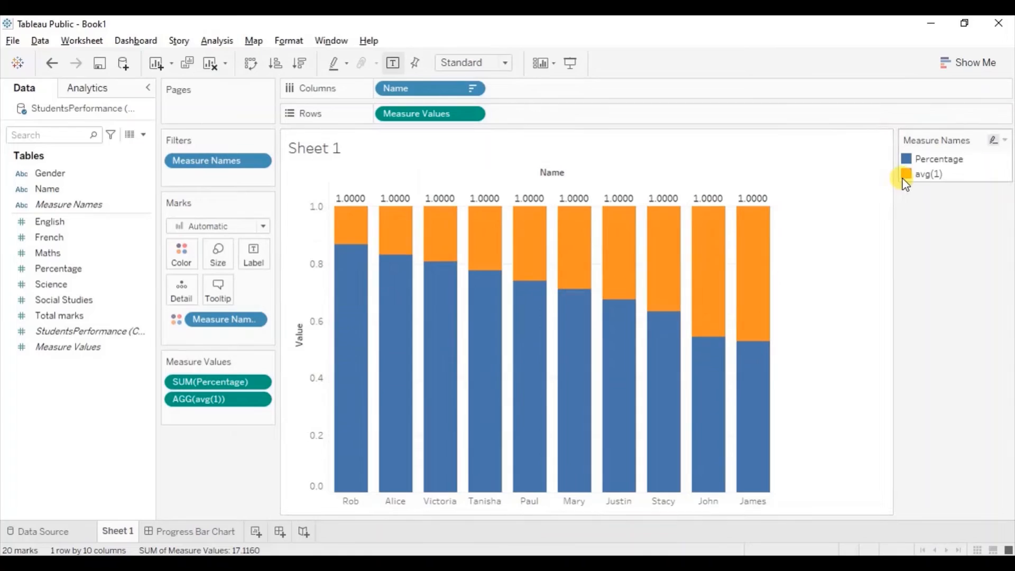
pyautogui.moveTo(914, 176)
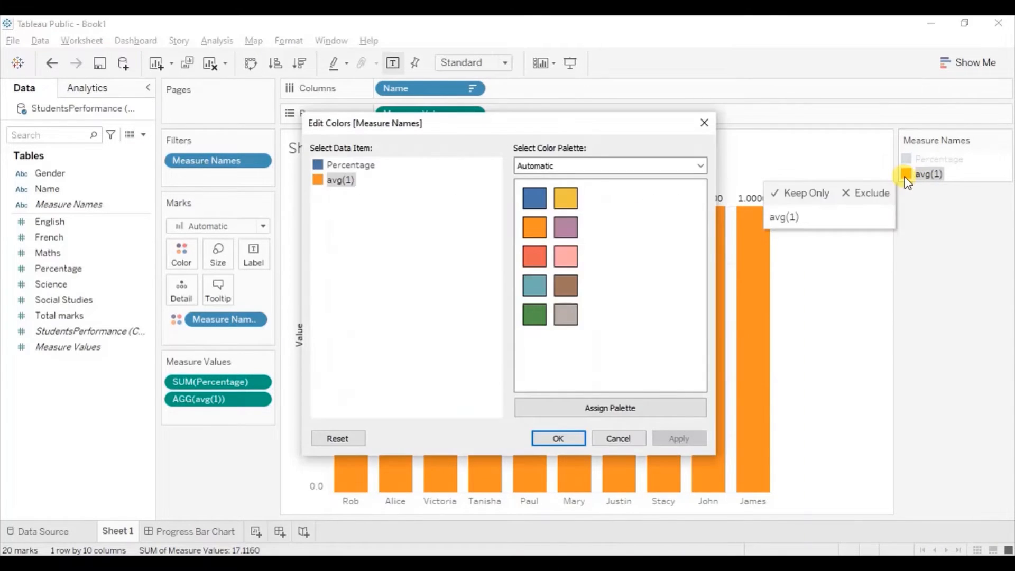
# Step: Recolour the avg(1) bars white in Edit Colors
pyautogui.click(316, 180)
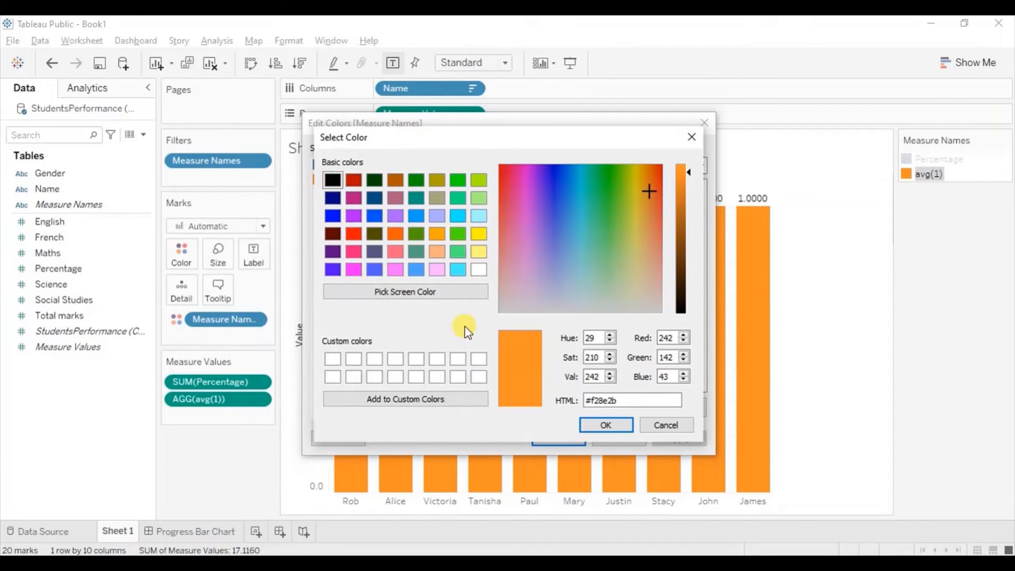
pyautogui.click(478, 270)
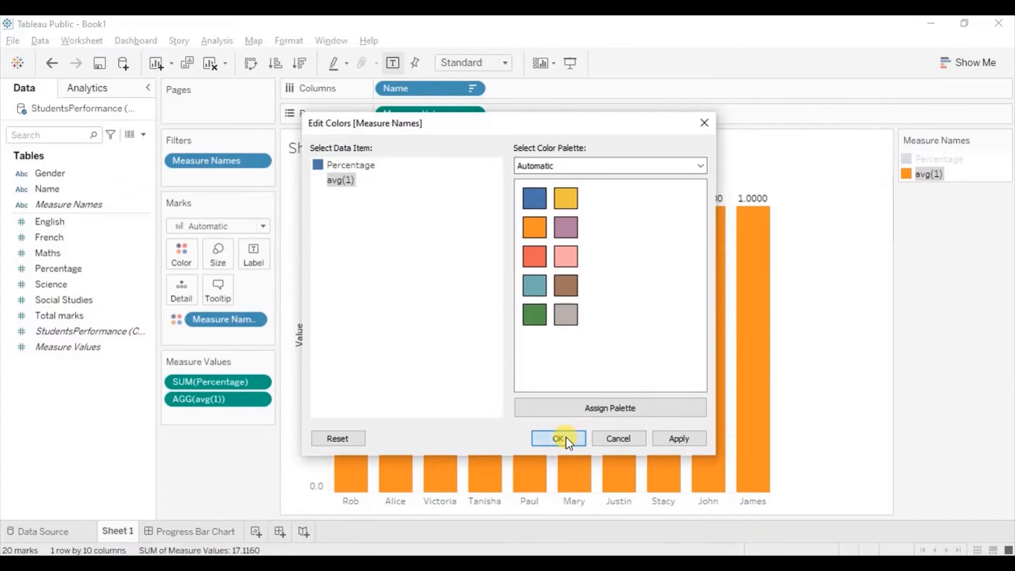
pyautogui.click(558, 439)
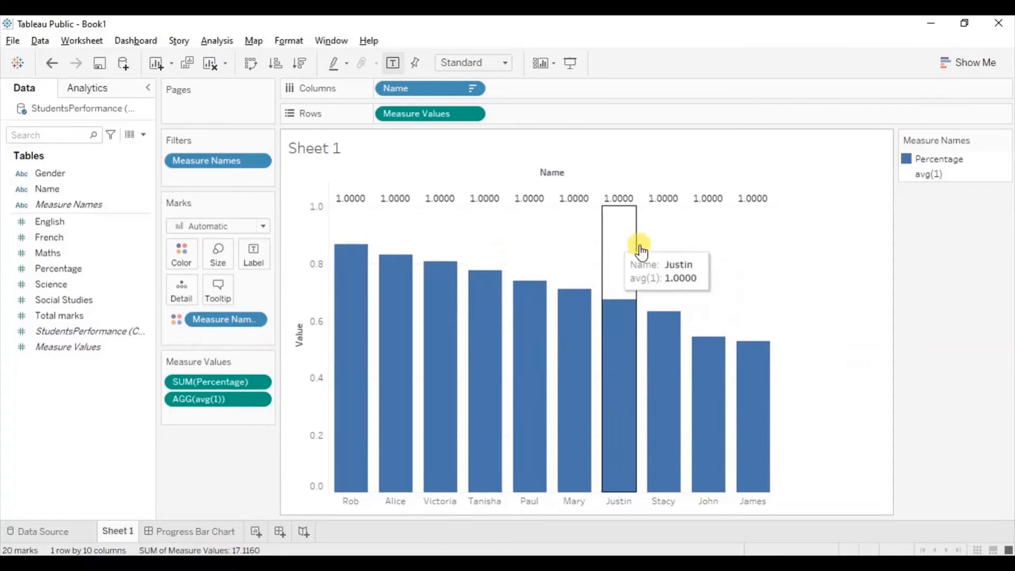
pyautogui.moveTo(370, 239)
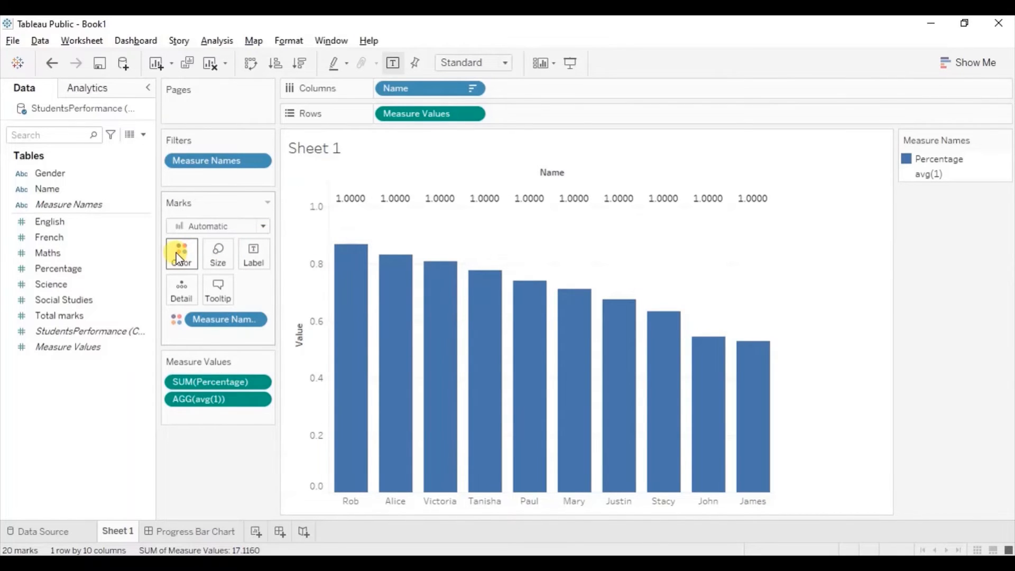
# Step: Give the bar marks a grey border from the Color card
pyautogui.click(181, 253)
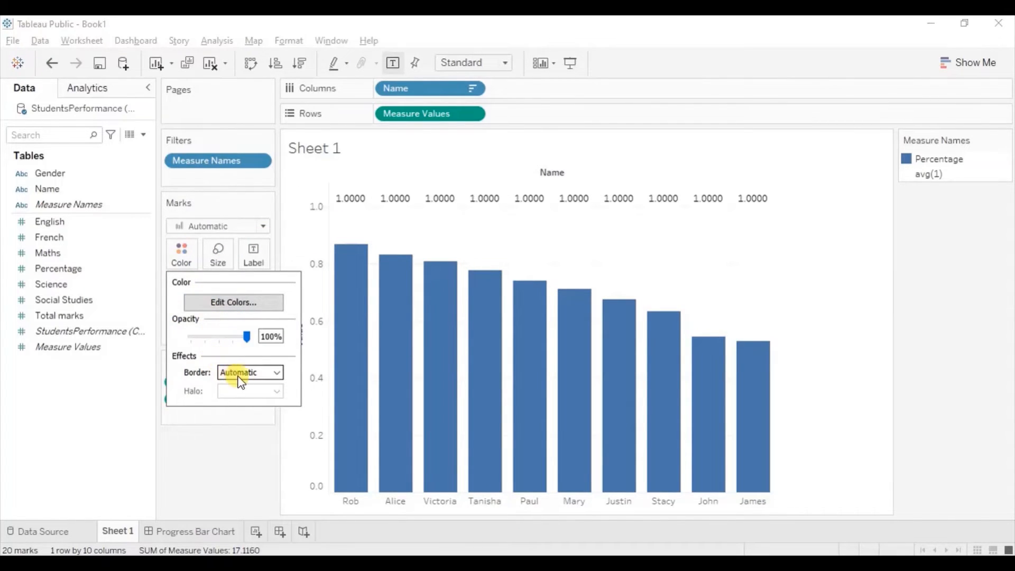
pyautogui.click(250, 372)
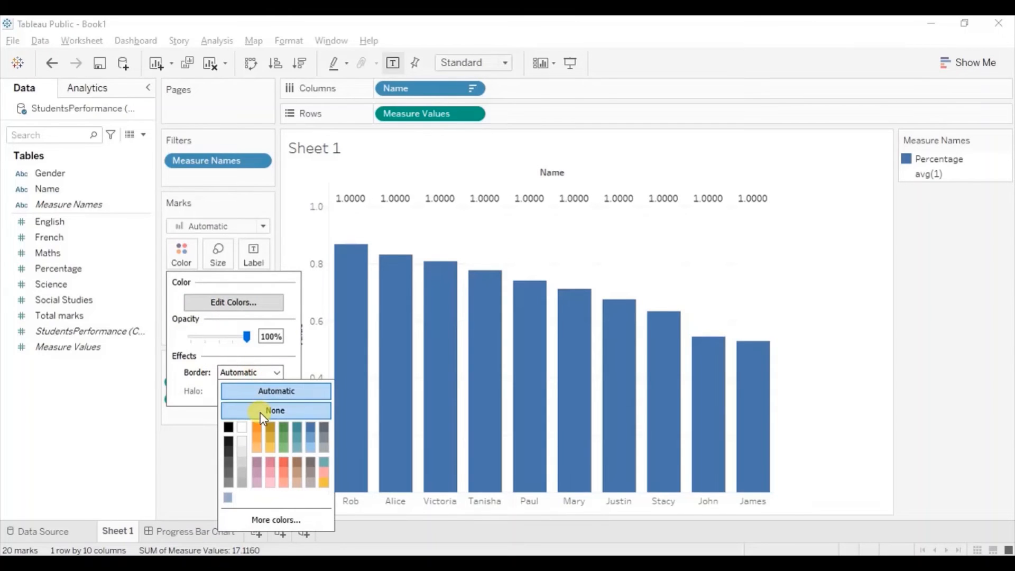
pyautogui.click(307, 430)
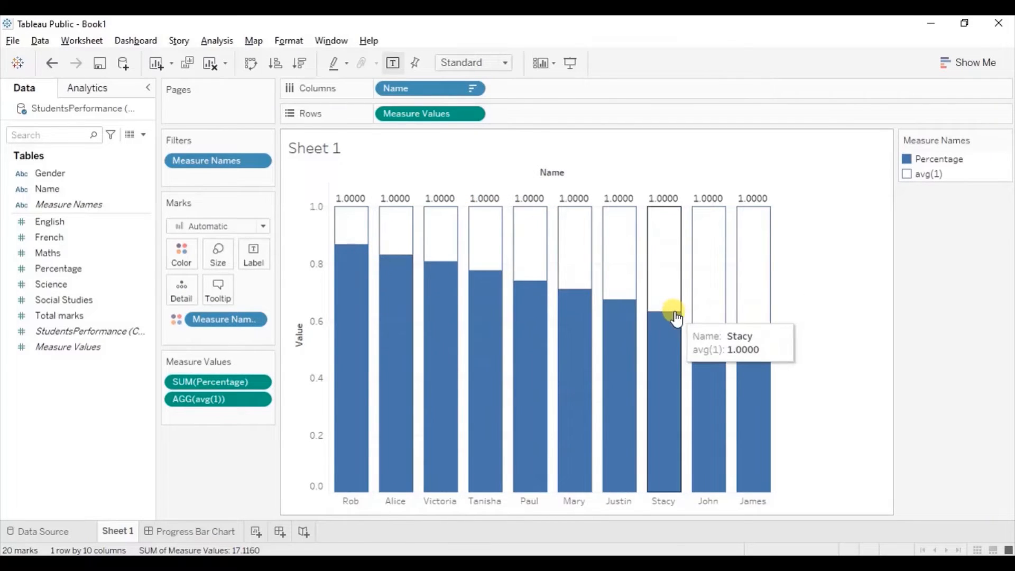
pyautogui.moveTo(395, 288)
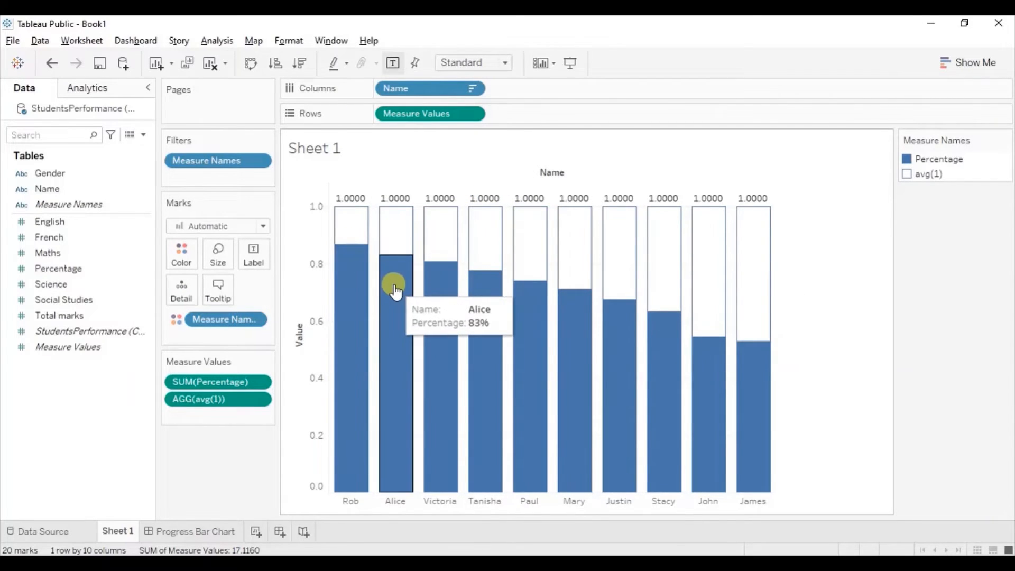
pyautogui.moveTo(524, 382)
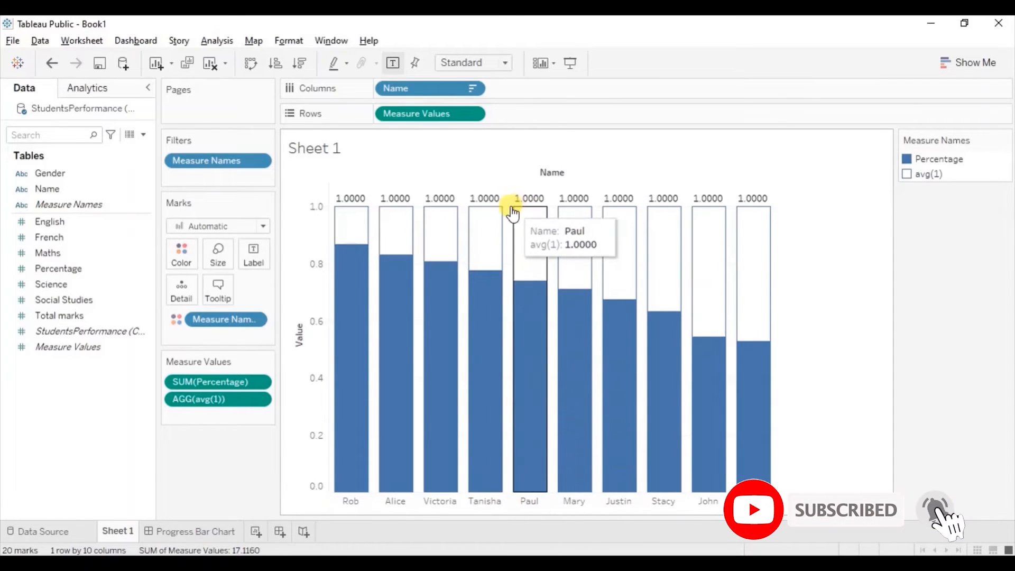
pyautogui.moveTo(397, 200)
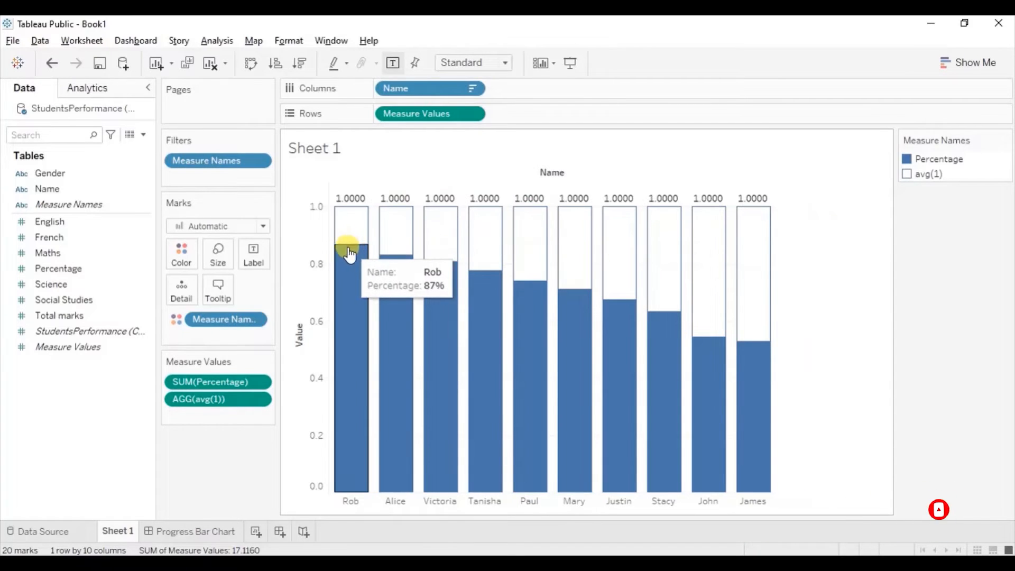
pyautogui.moveTo(387, 259)
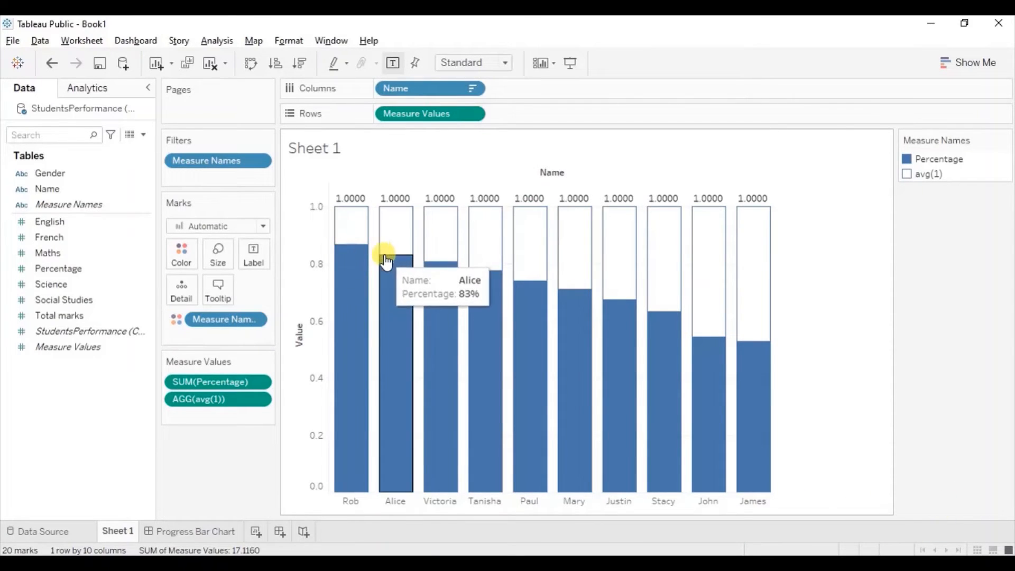
pyautogui.moveTo(333, 355)
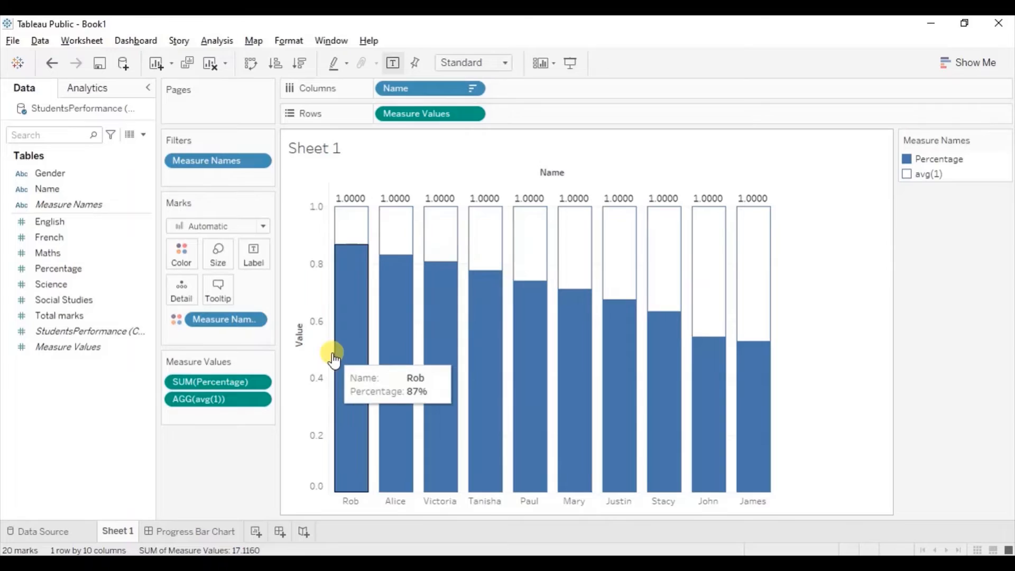
# Step: Preview the Progress Bar Chart dashboard with outlined tracks and circled percentage labels
pyautogui.click(196, 532)
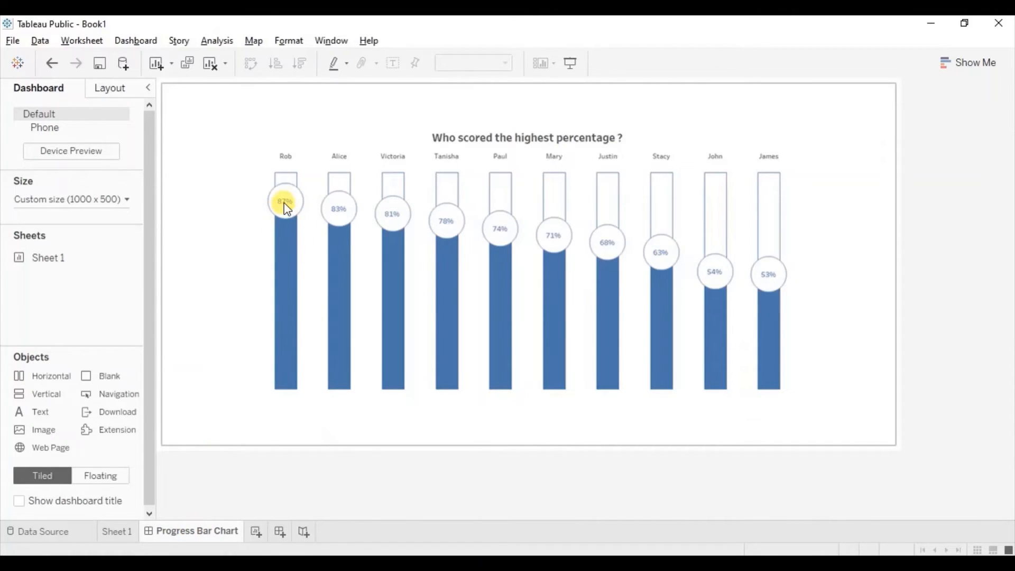
pyautogui.moveTo(414, 218)
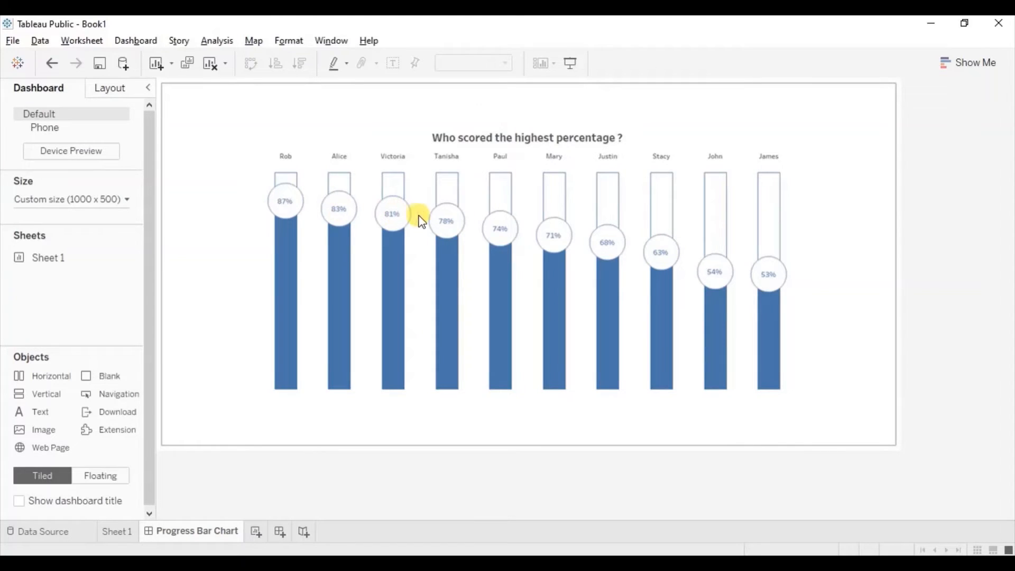
pyautogui.moveTo(288, 368)
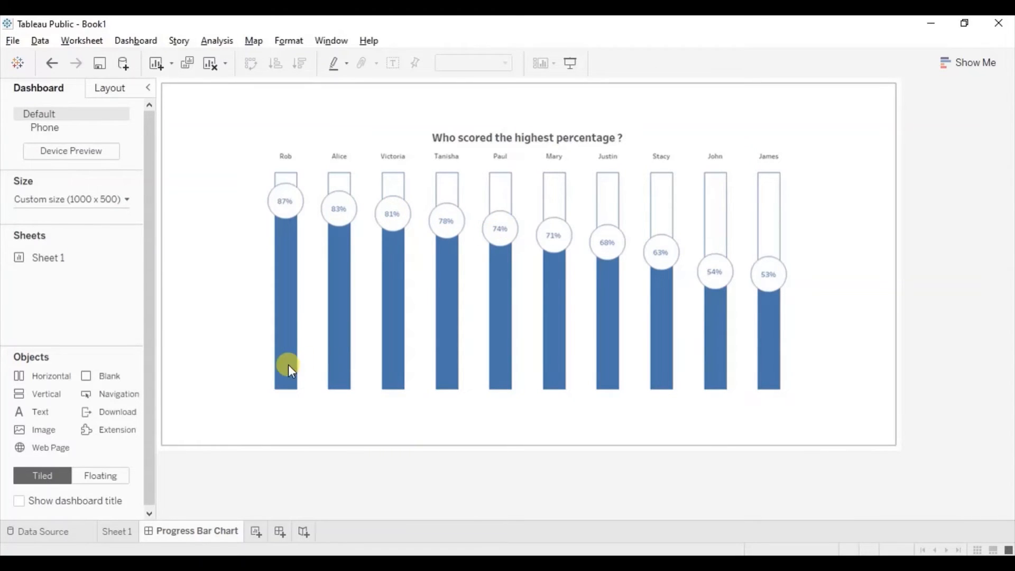
# Step: On Sheet 1, add a second Percentage to Rows and make it a dual axis
pyautogui.click(117, 531)
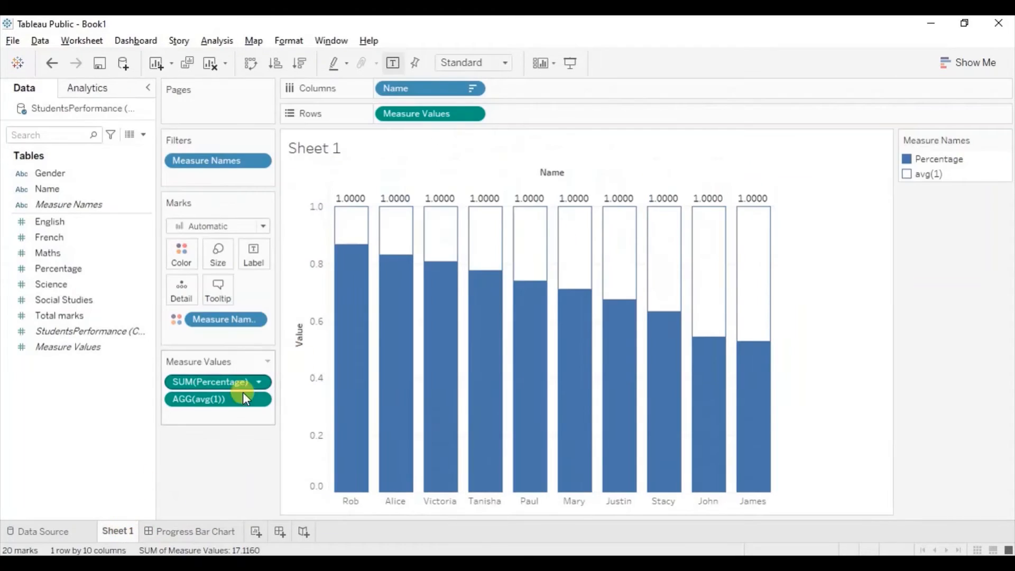
pyautogui.moveTo(353, 238)
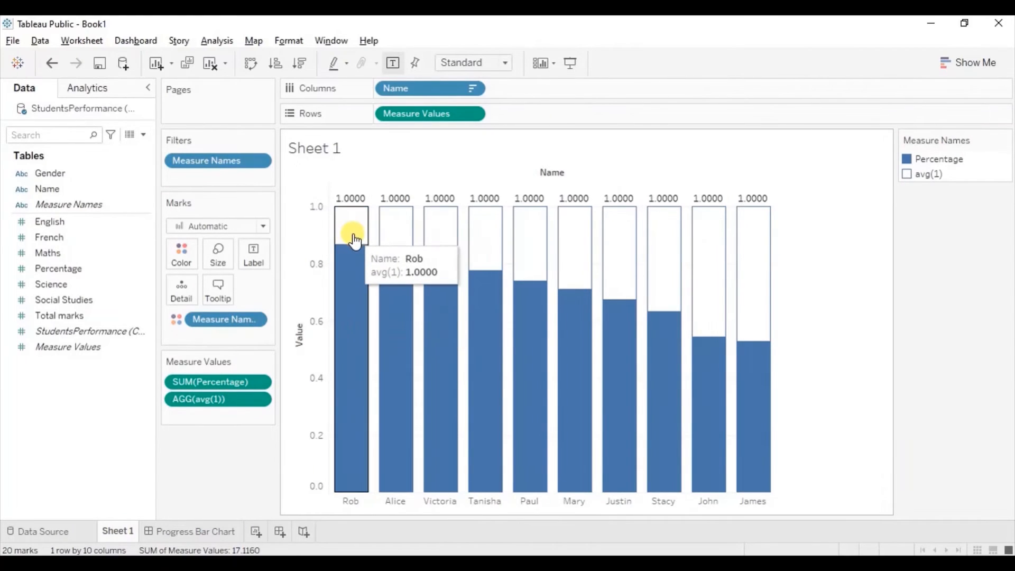
pyautogui.moveTo(511, 116)
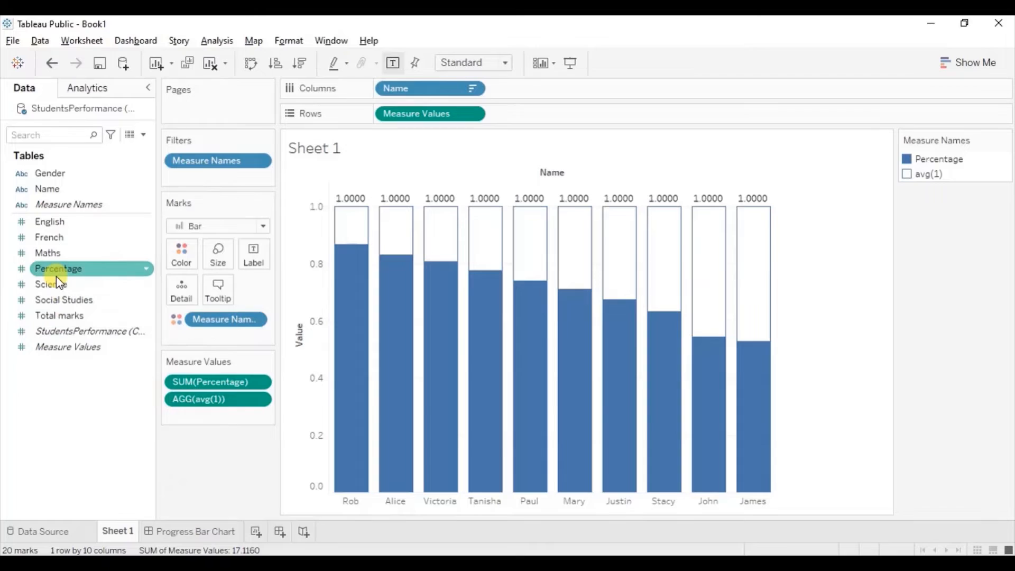
pyautogui.moveTo(58, 268); pyautogui.dragTo(482, 87)
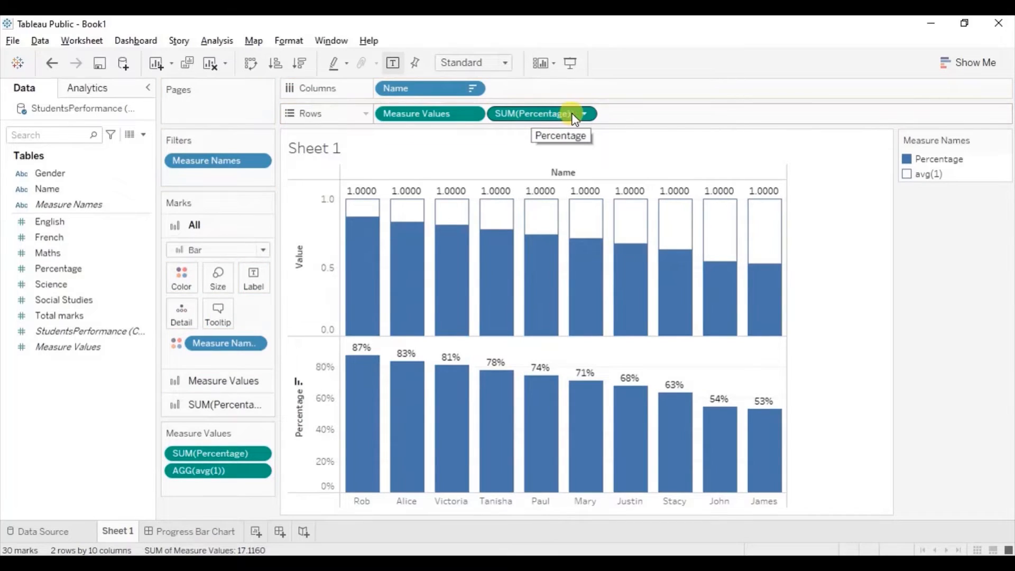
pyautogui.click(590, 114)
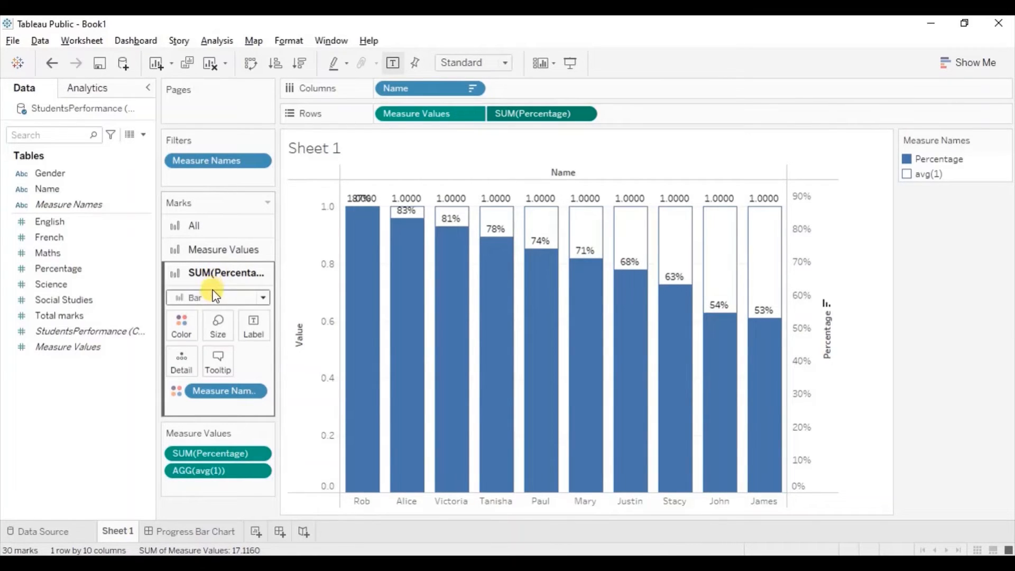
# Step: Draw the Percentage marks as circles and adjust the right-hand Percentage axis to match
pyautogui.click(218, 297)
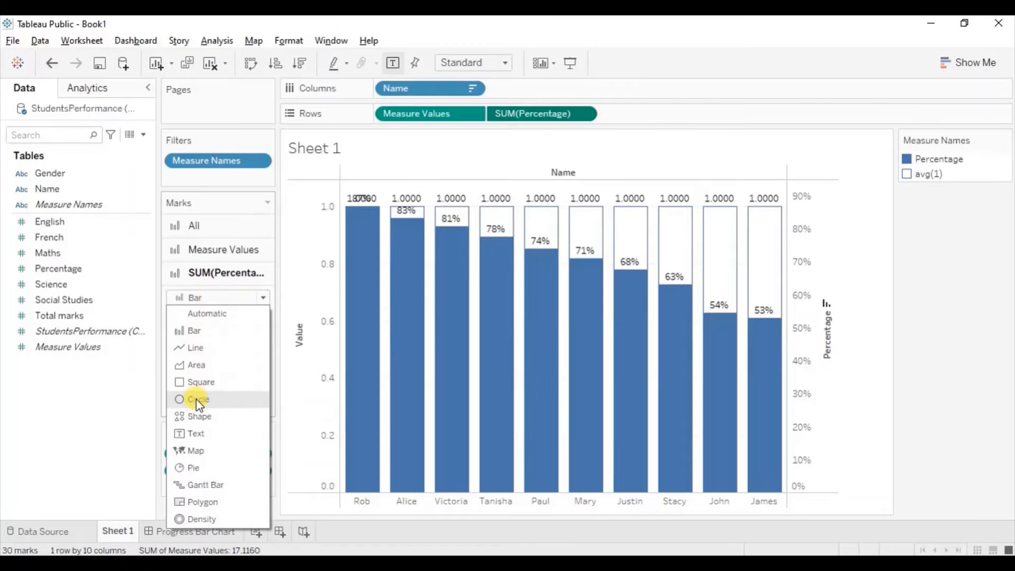
pyautogui.click(197, 399)
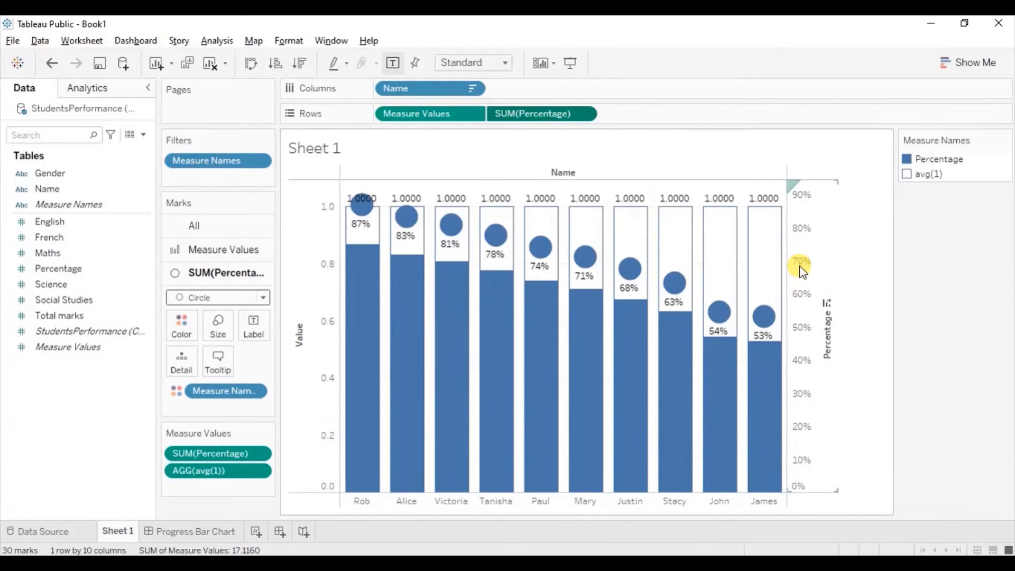
pyautogui.rightClick(803, 266)
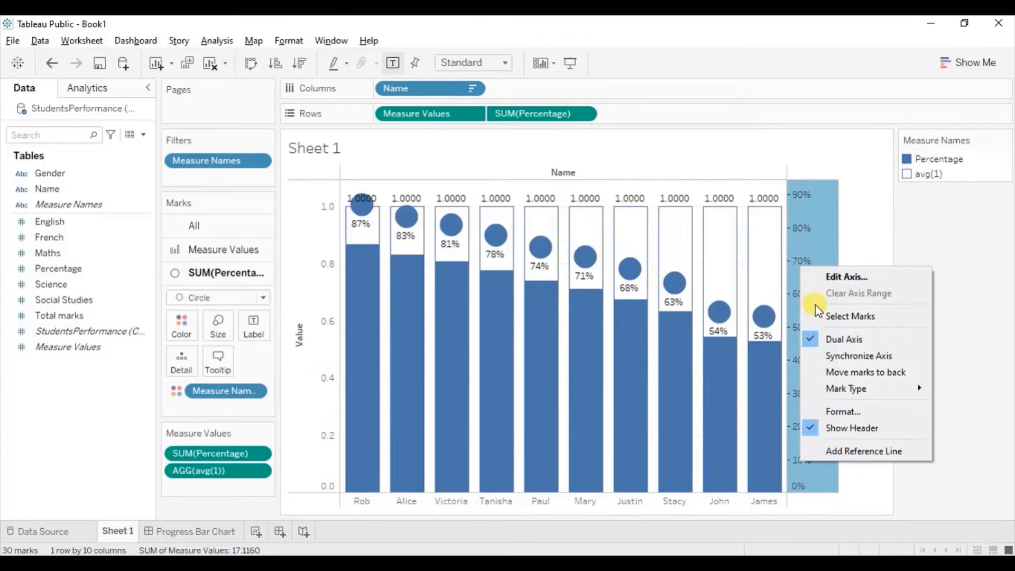
pyautogui.click(860, 356)
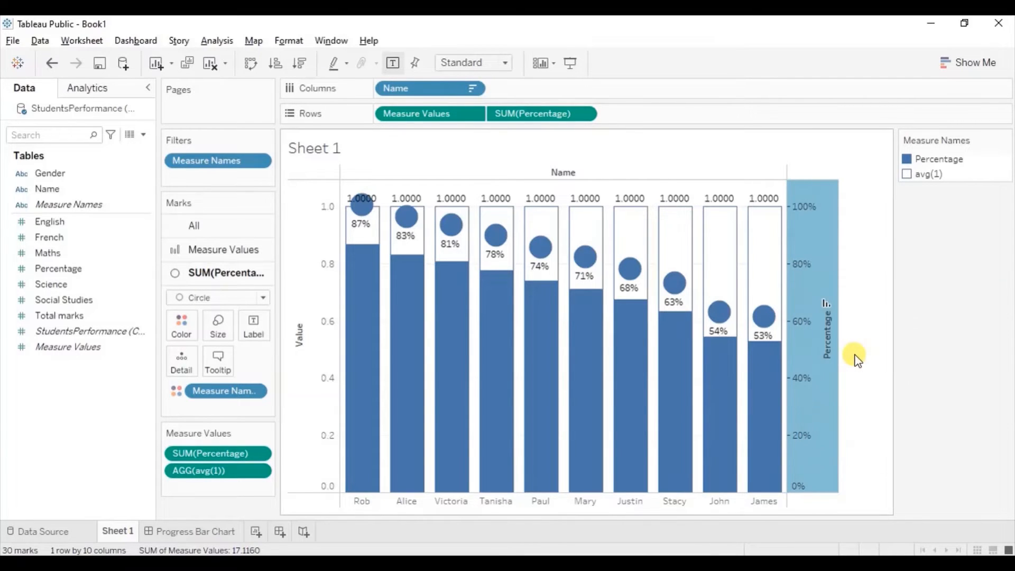
pyautogui.moveTo(343, 262)
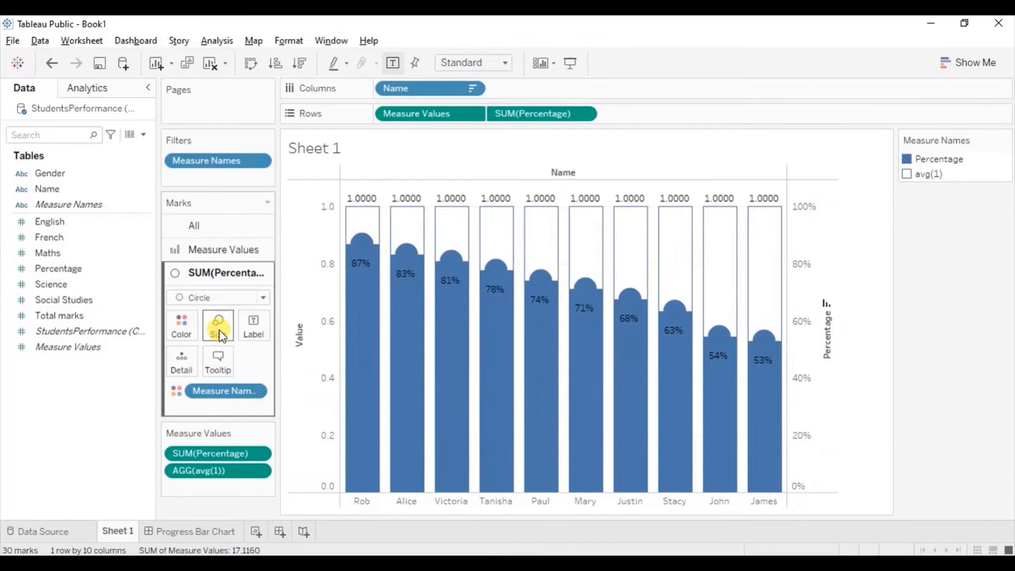
# Step: Enlarge the percentage circles with the Size slider and make the bars narrower
pyautogui.click(218, 326)
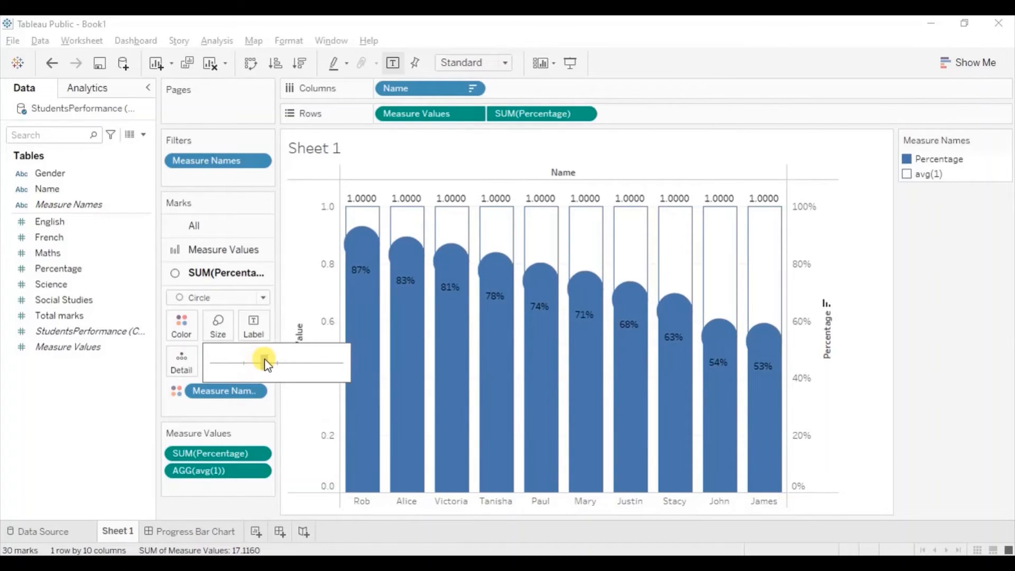
pyautogui.moveTo(264, 361); pyautogui.dragTo(277, 361)
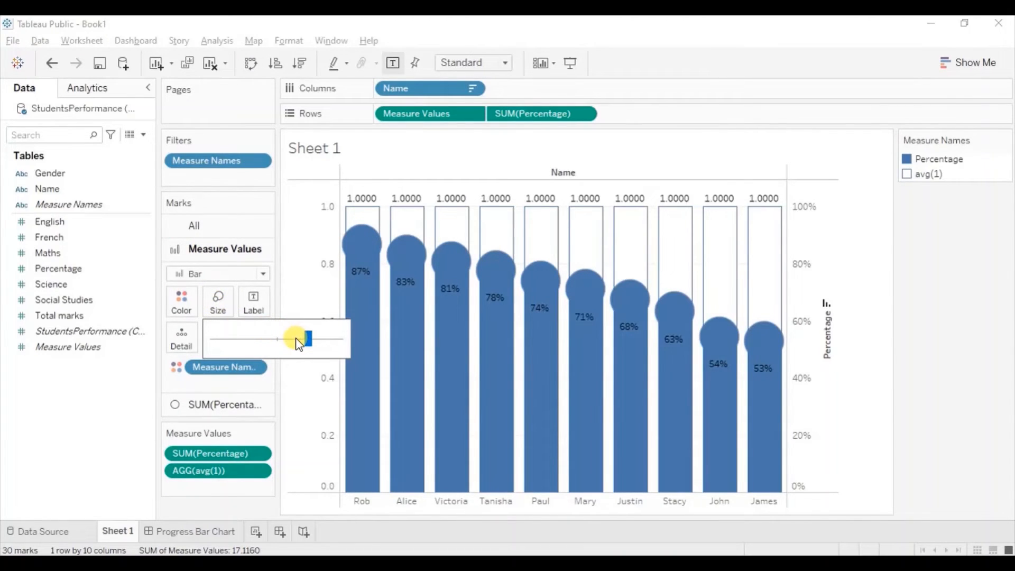
pyautogui.moveTo(306, 339); pyautogui.dragTo(293, 338)
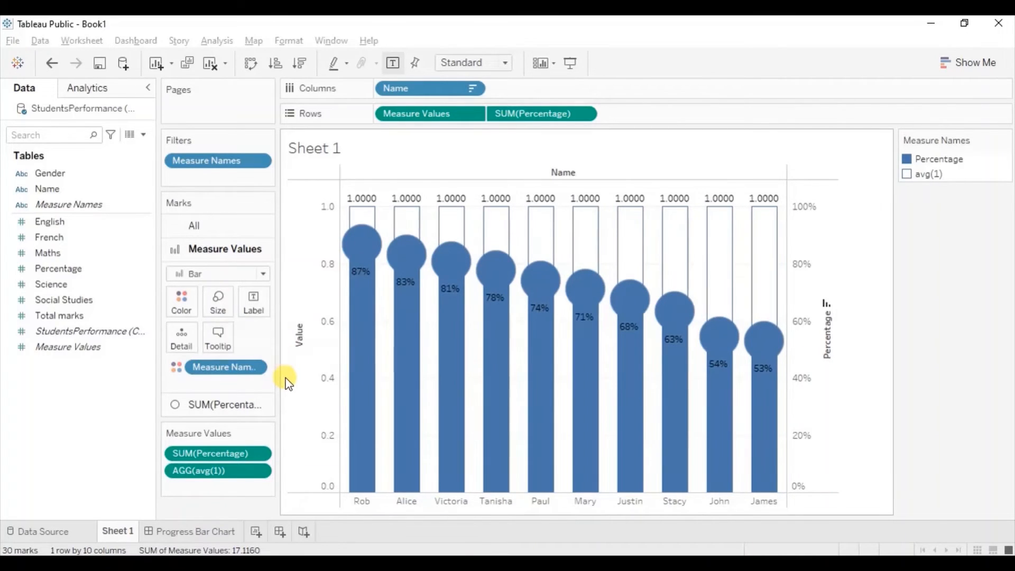
pyautogui.moveTo(362, 266)
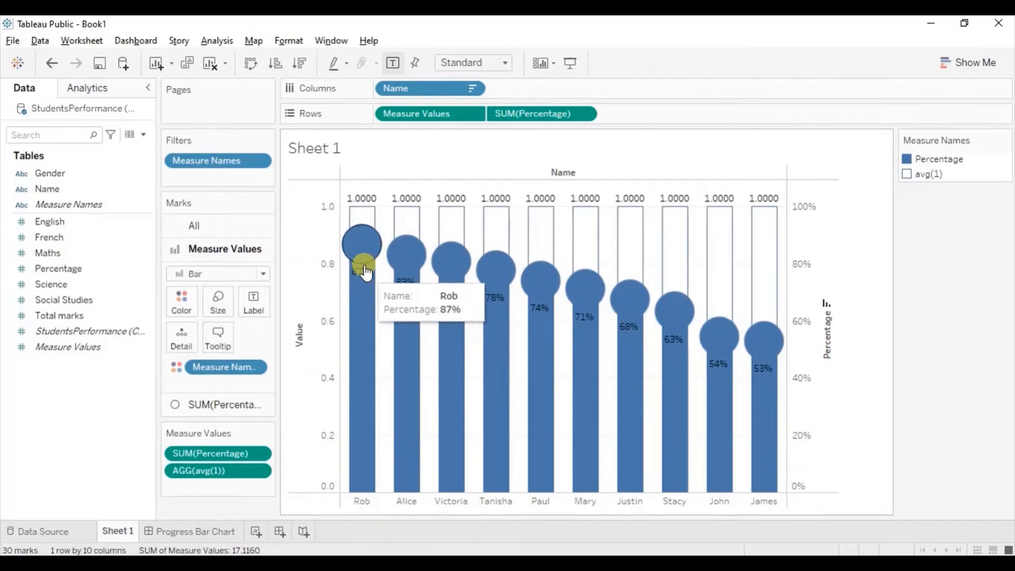
# Step: Recolour the SUM(Percentage) circles white via More colors, keeping their border
pyautogui.click(216, 273)
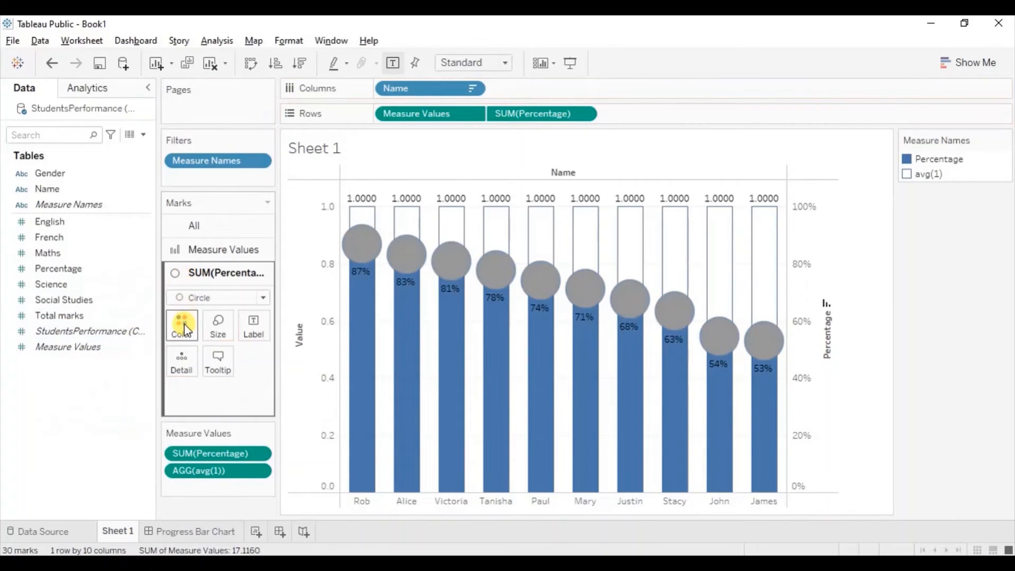
pyautogui.click(181, 325)
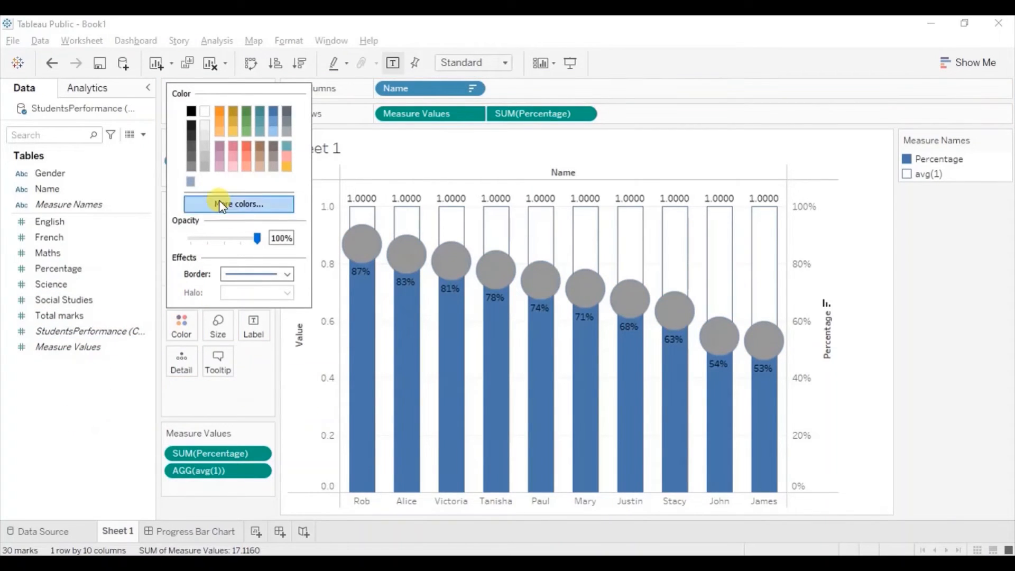
pyautogui.click(204, 111)
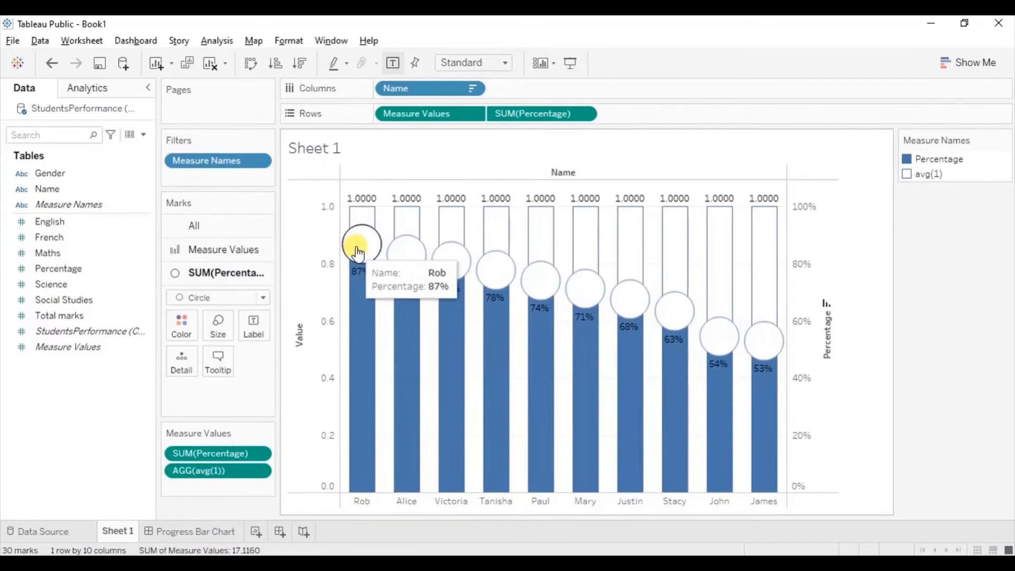
pyautogui.moveTo(451, 266)
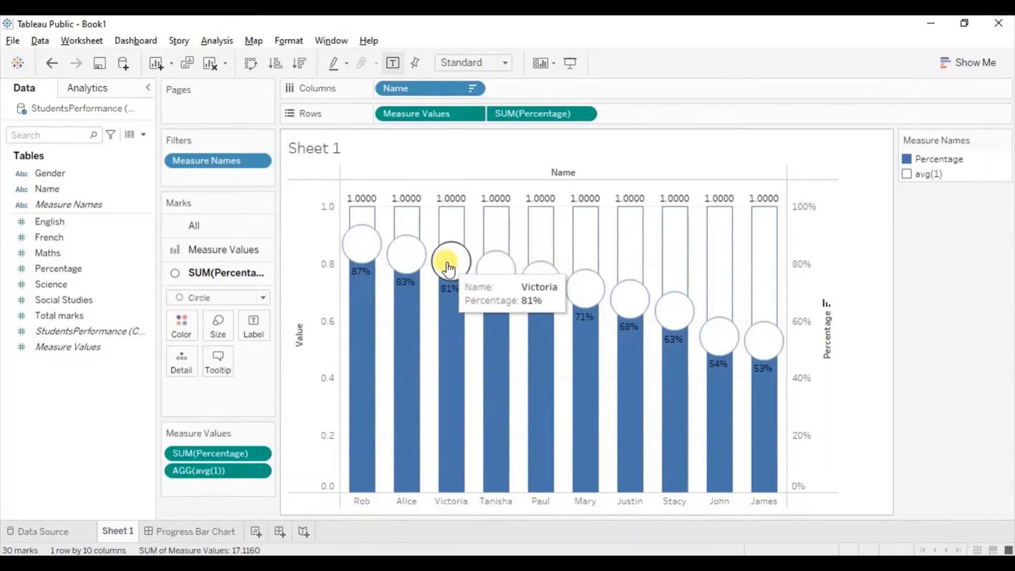
pyautogui.moveTo(488, 307)
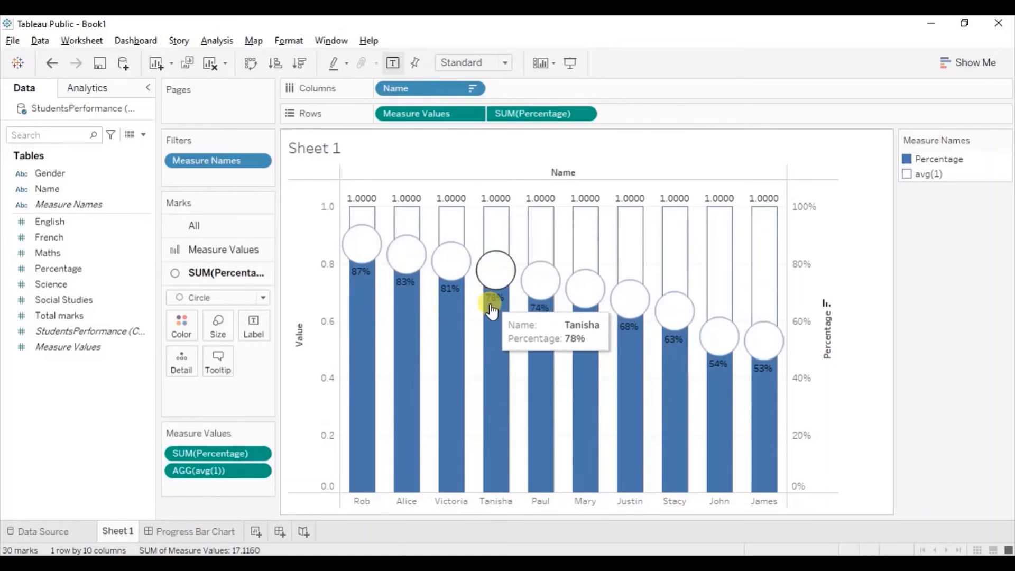
pyautogui.moveTo(357, 278)
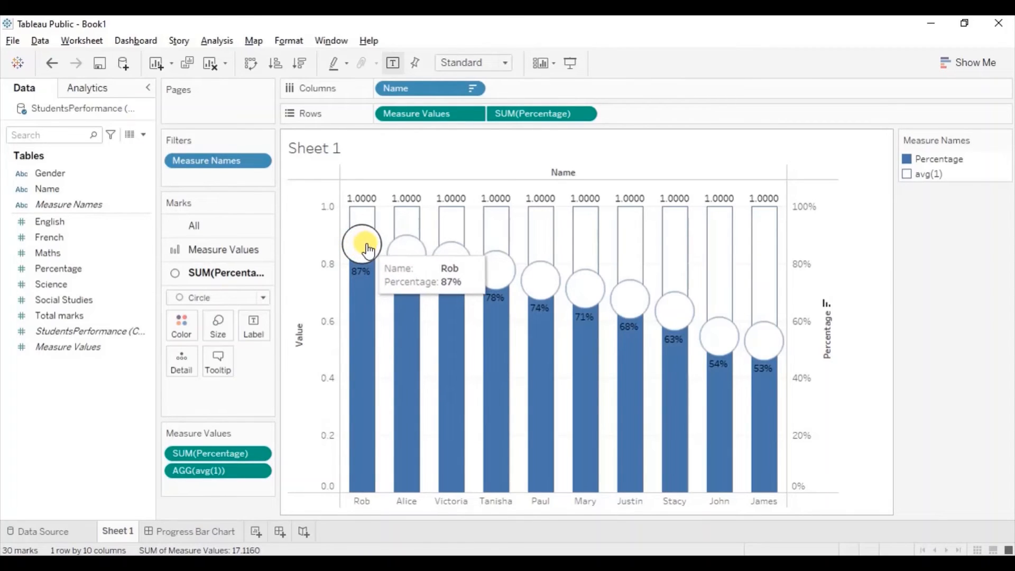
pyautogui.moveTo(321, 335)
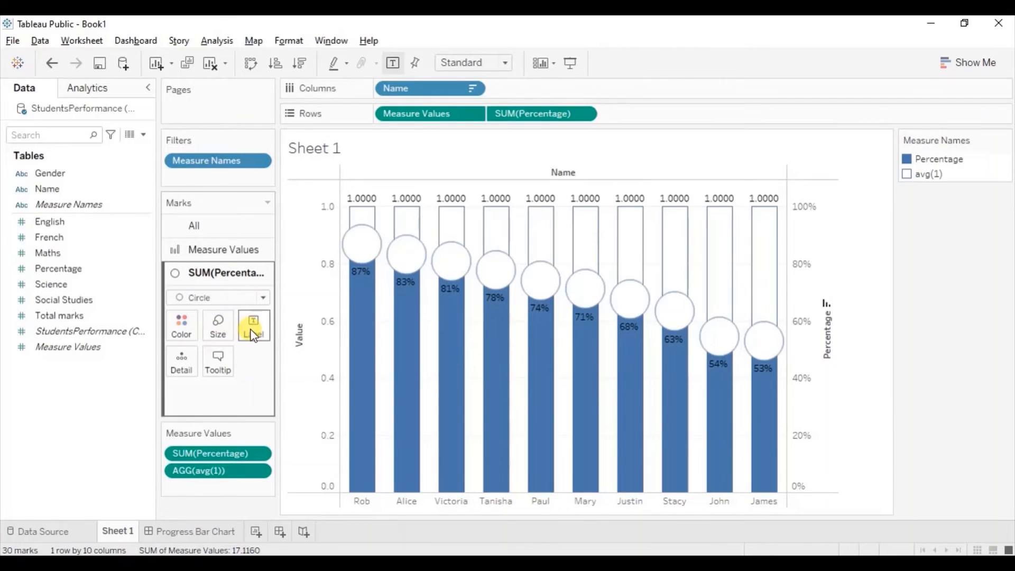
# Step: Centre the percentage labels vertically in the circles, then bring up the right Percentage axis options
pyautogui.click(254, 326)
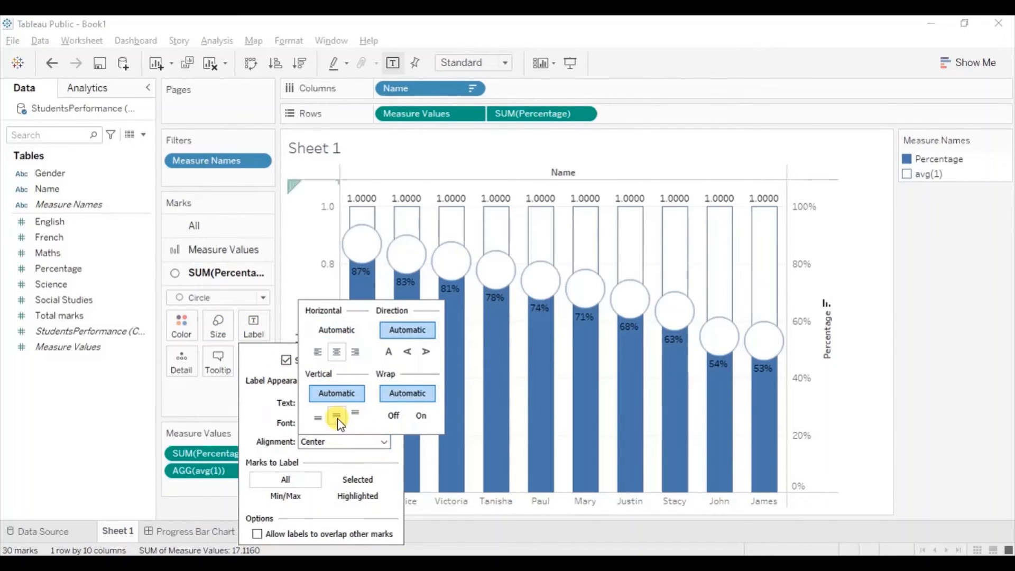
pyautogui.click(337, 417)
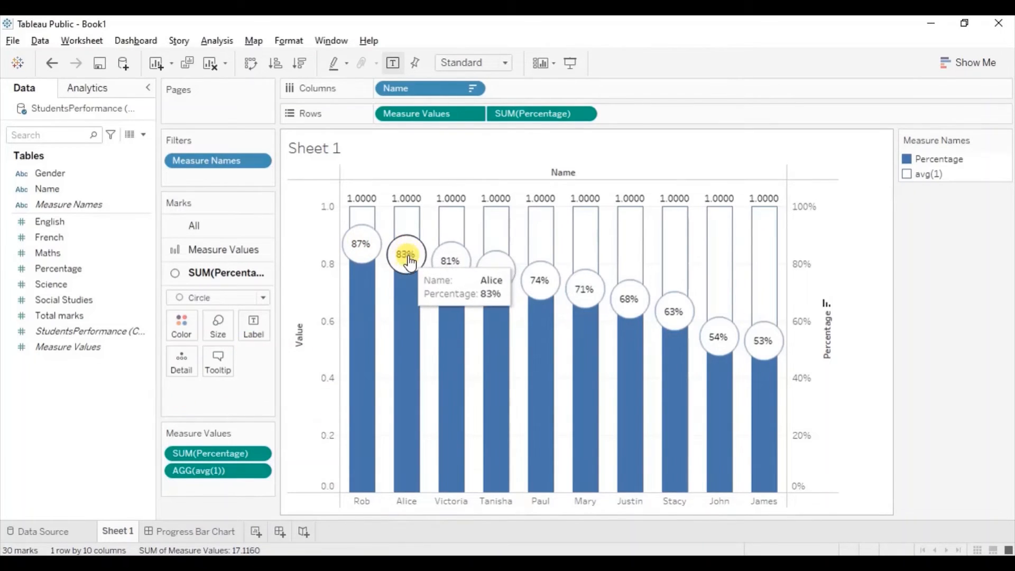
pyautogui.moveTo(749, 302)
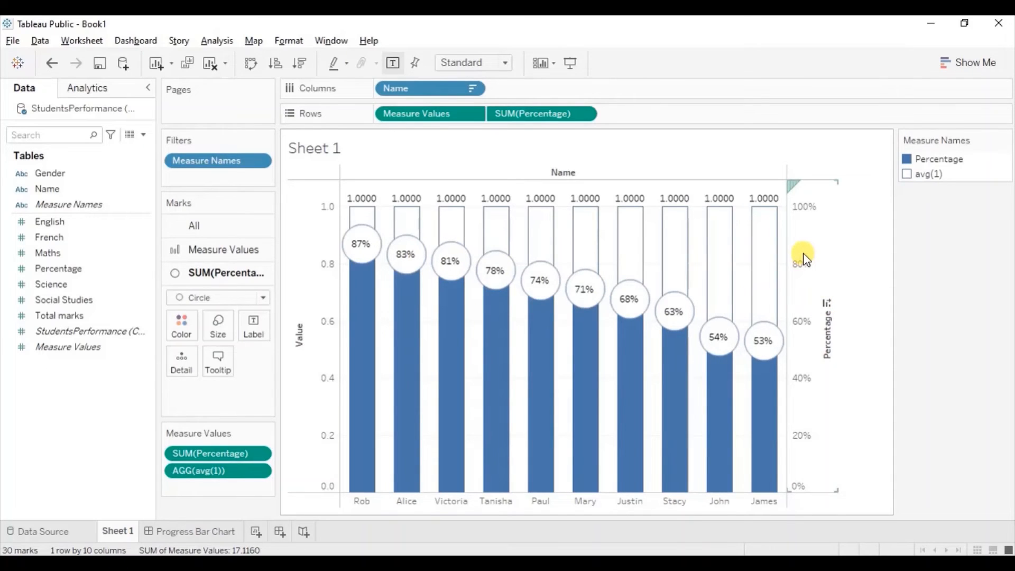
pyautogui.rightClick(804, 259)
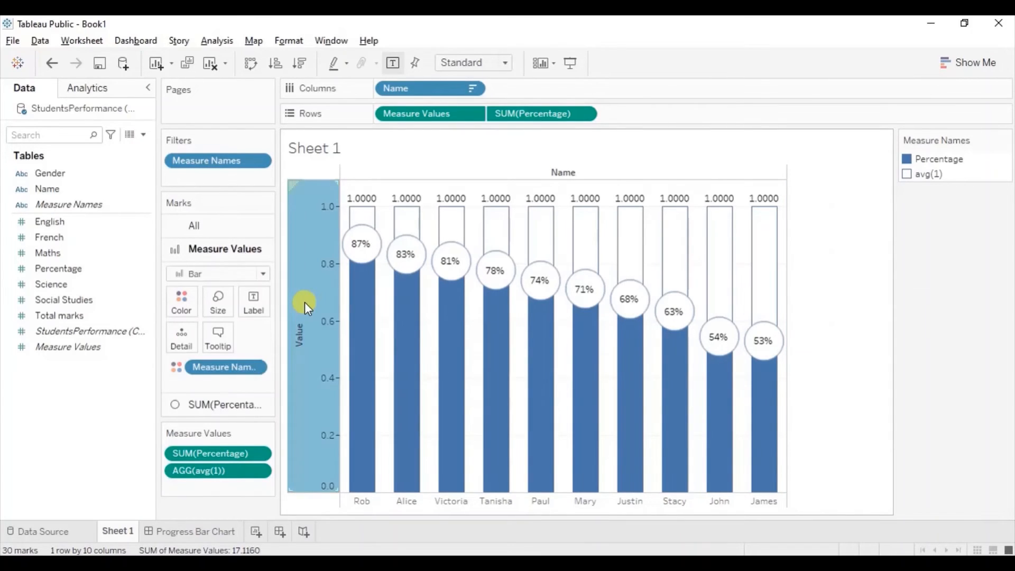
# Step: Hide the left Value axis header and open the bar marks' label settings
pyautogui.rightClick(304, 310)
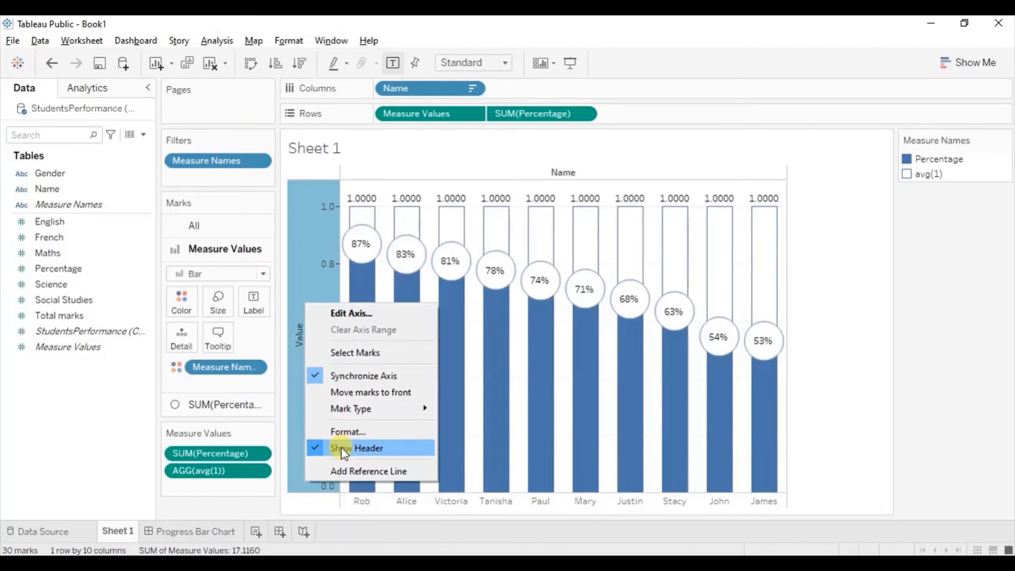
pyautogui.click(367, 448)
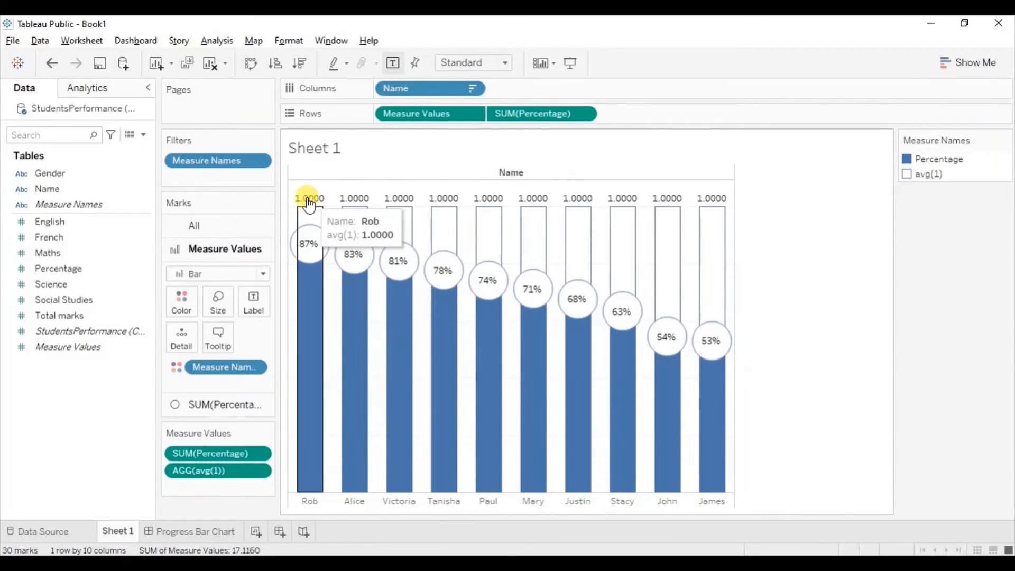
pyautogui.moveTo(486, 205)
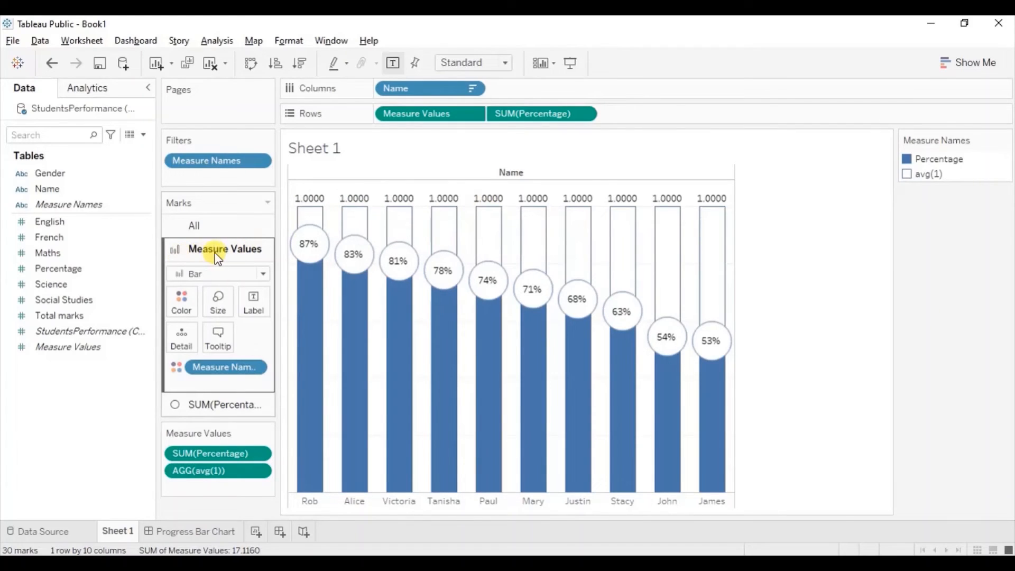
pyautogui.click(253, 301)
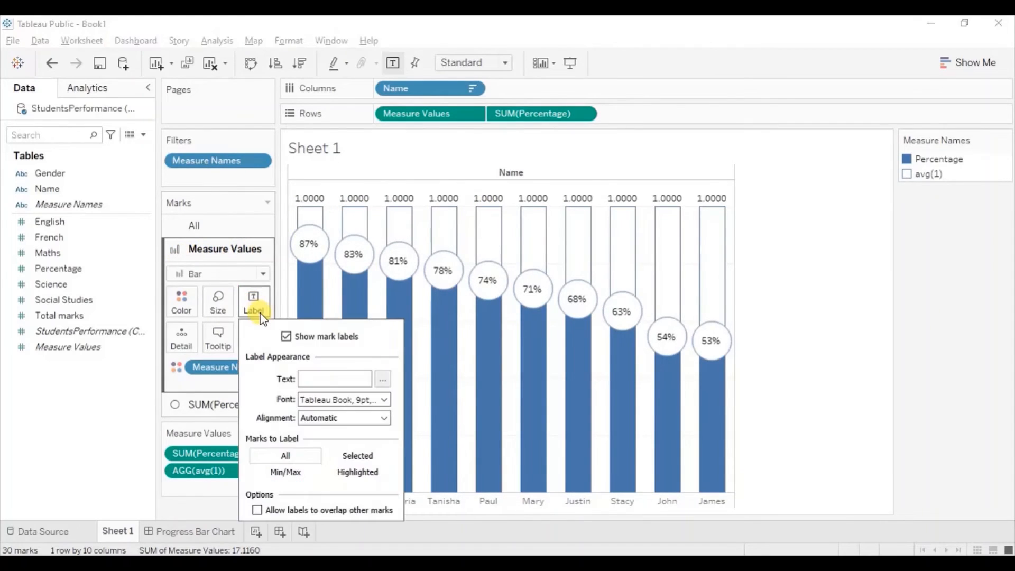
pyautogui.click(286, 337)
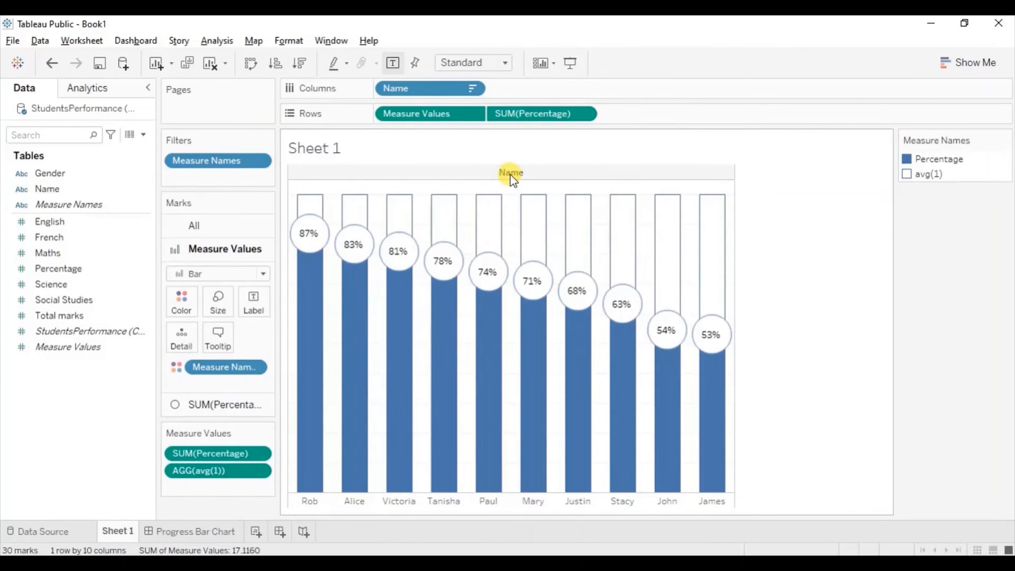
# Step: Hide the field labels for columns so the Name heading disappears
pyautogui.rightClick(510, 174)
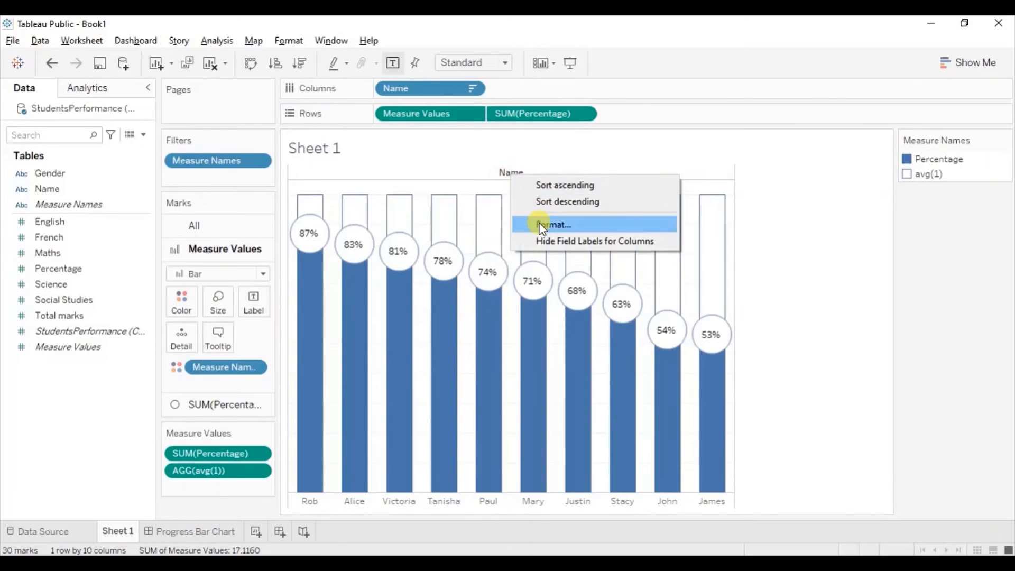
pyautogui.click(586, 241)
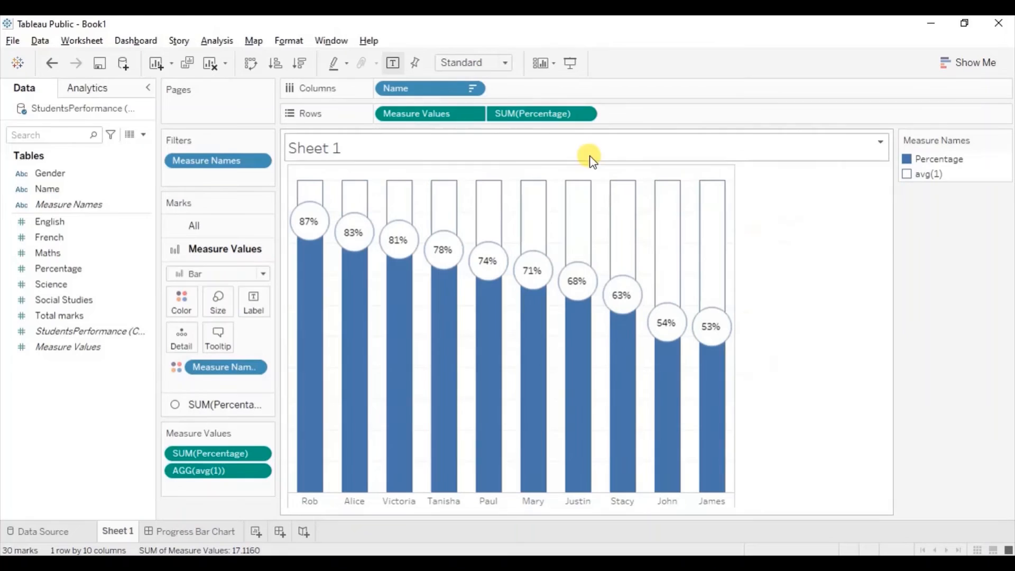
pyautogui.moveTo(571, 179)
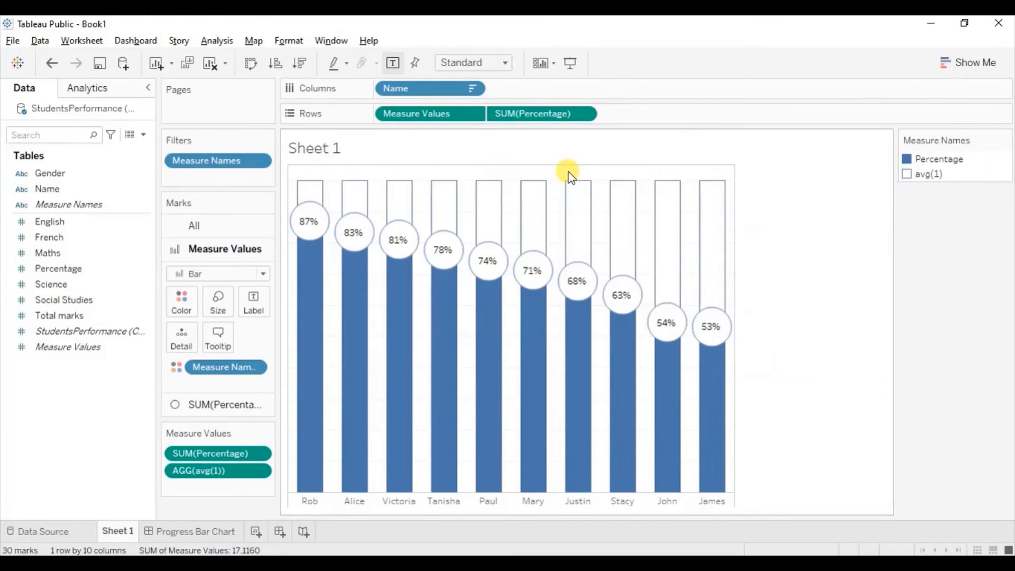
# Step: In worksheet line formatting, set zero lines and row grid lines to None
pyautogui.rightClick(568, 174)
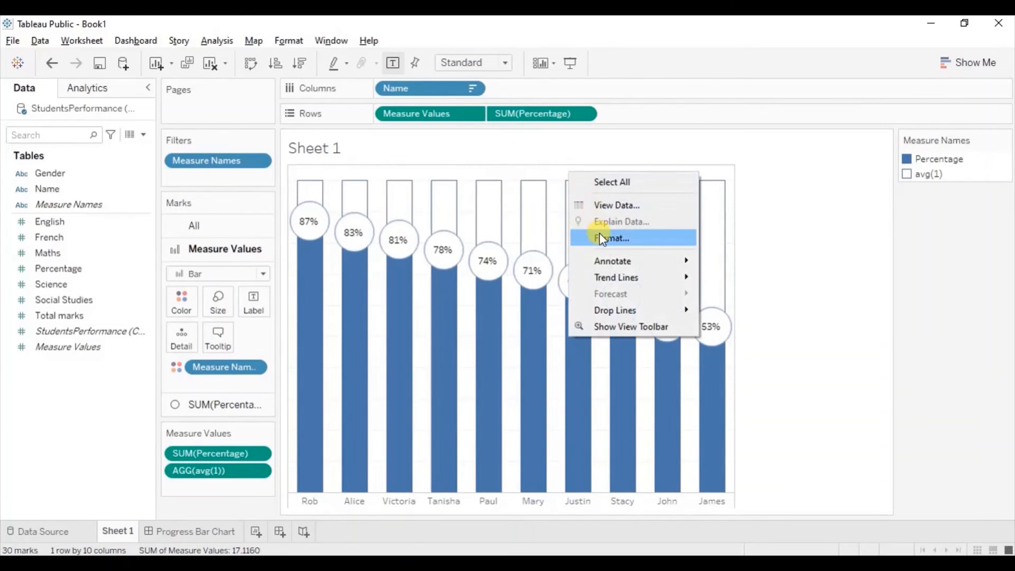
pyautogui.click(612, 238)
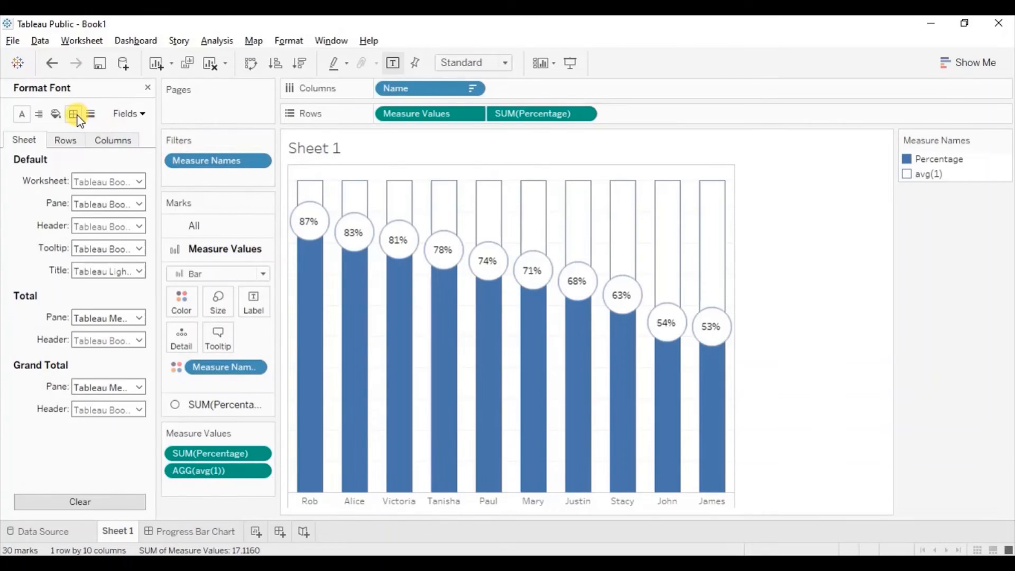
pyautogui.click(73, 113)
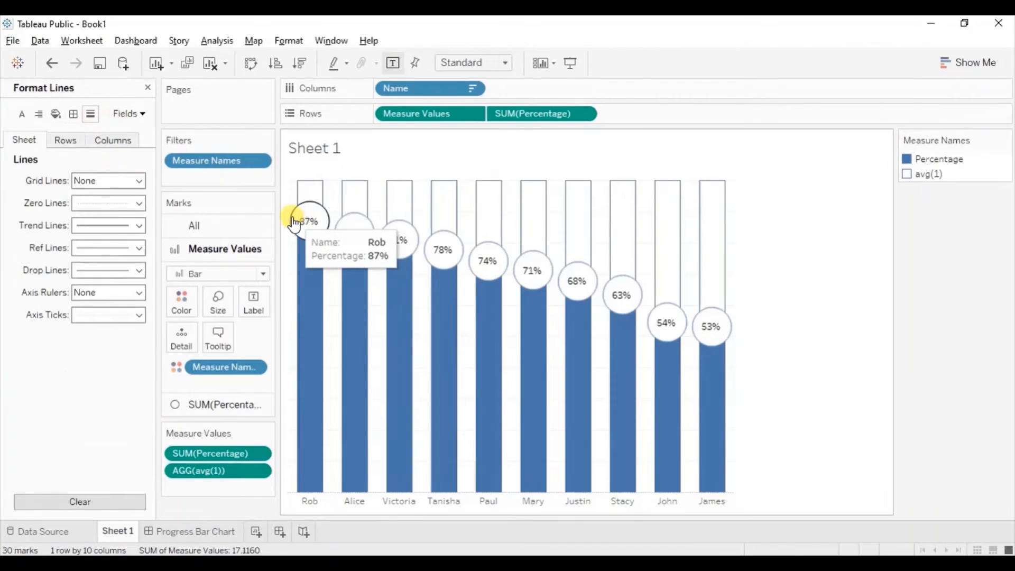
pyautogui.moveTo(98, 315)
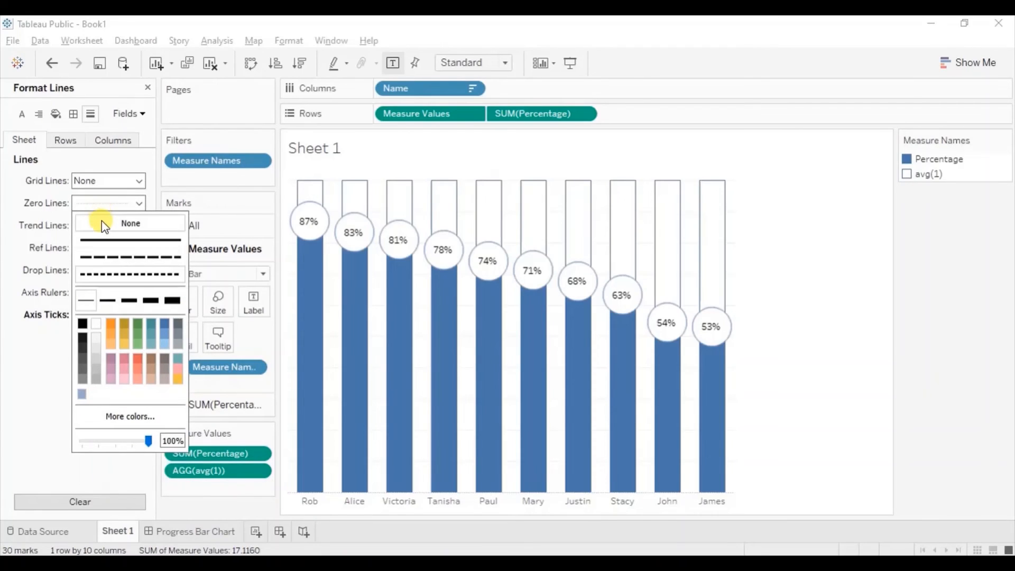
pyautogui.click(130, 223)
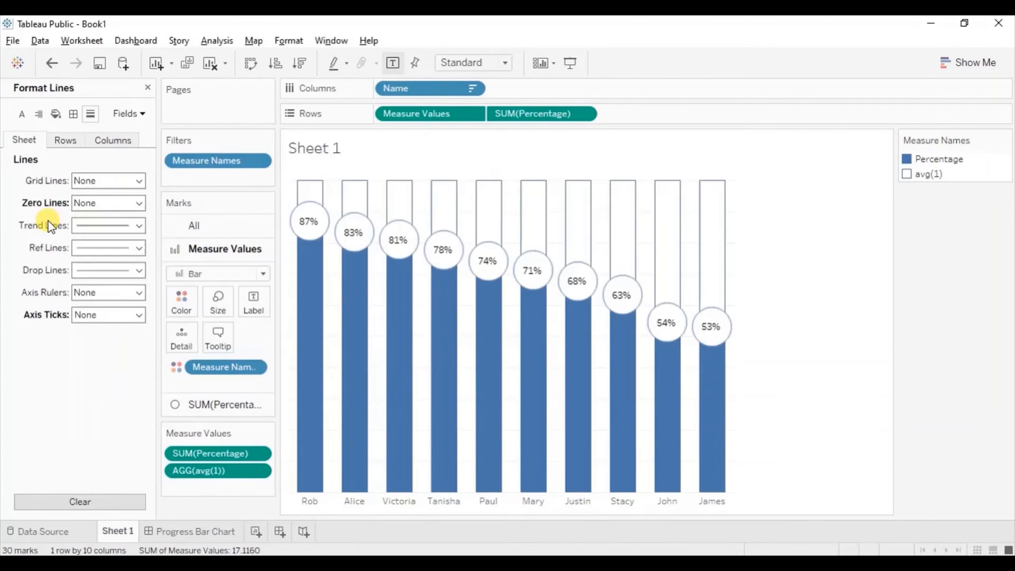
pyautogui.click(65, 140)
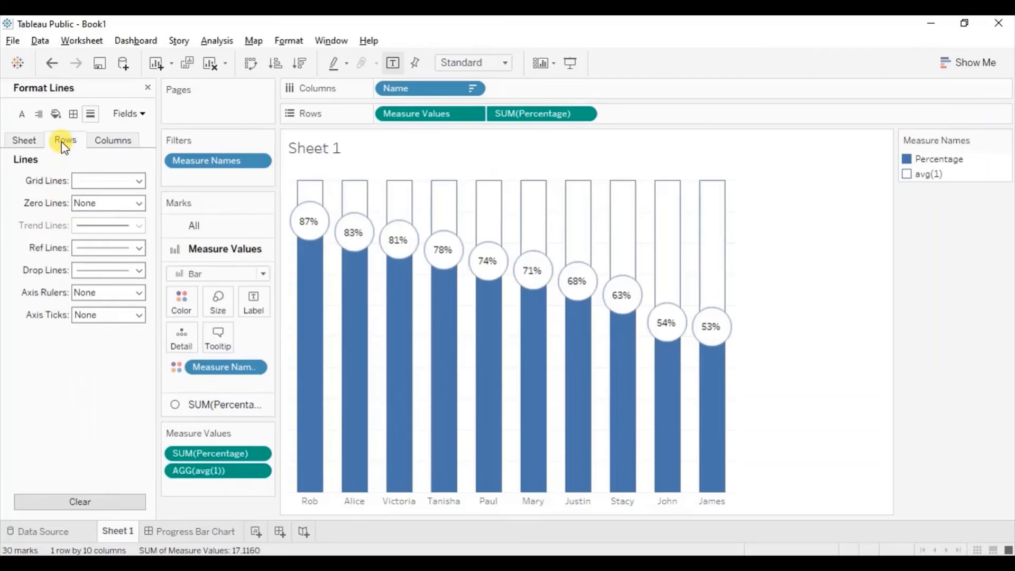
pyautogui.click(135, 180)
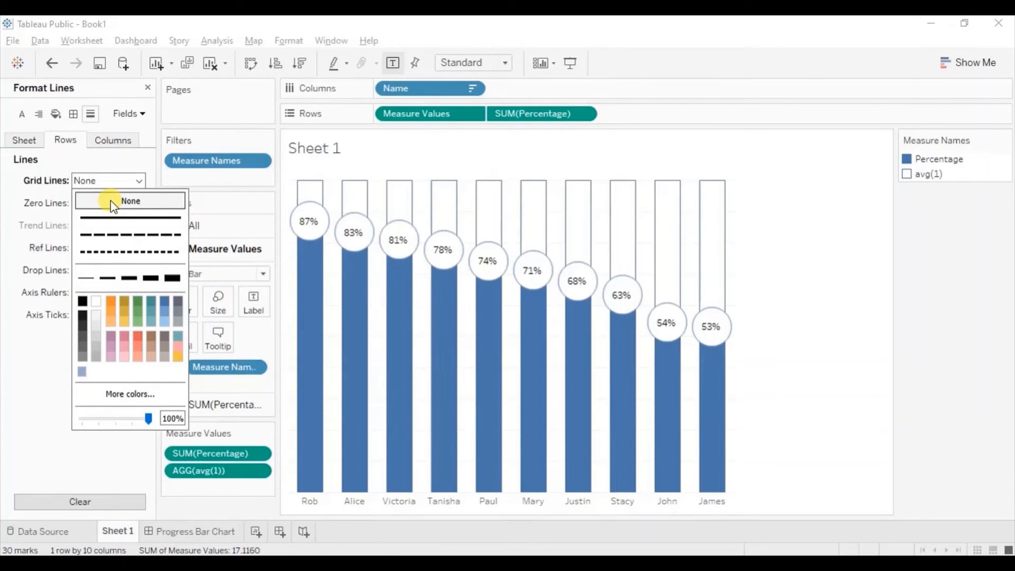
pyautogui.click(130, 201)
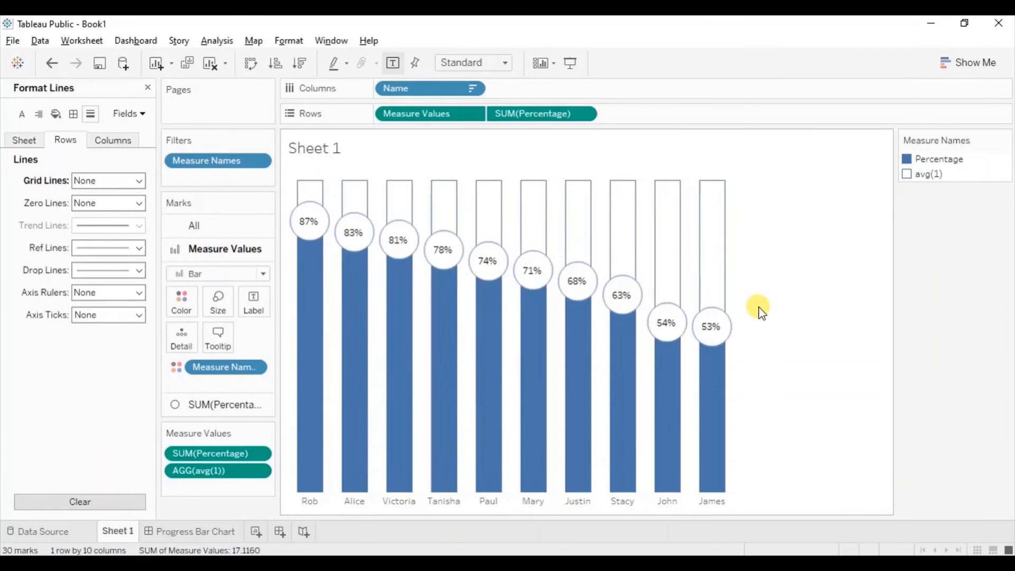
pyautogui.moveTo(503, 62)
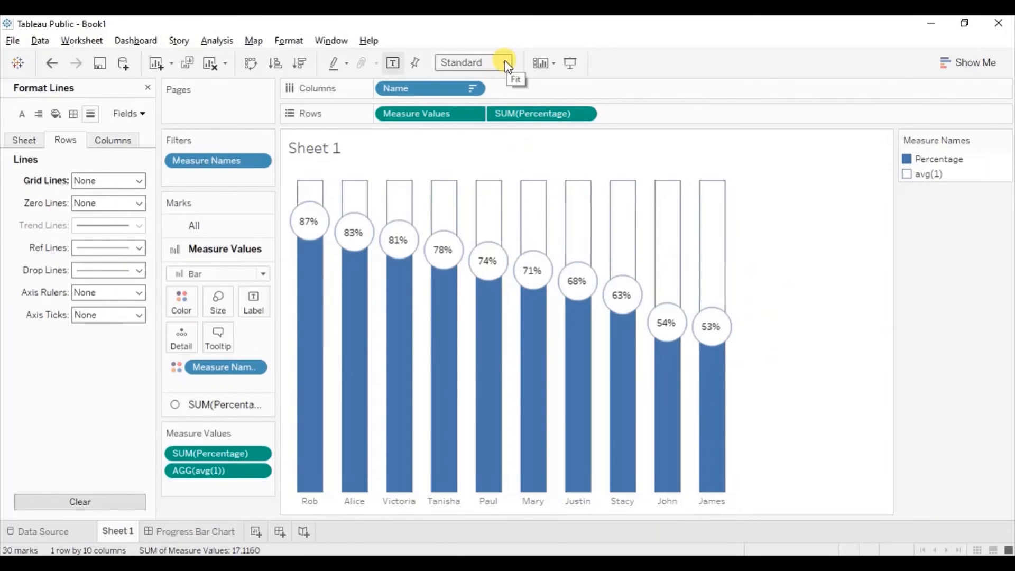
# Step: Change the toolbar fit from Standard to Entire View
pyautogui.click(505, 62)
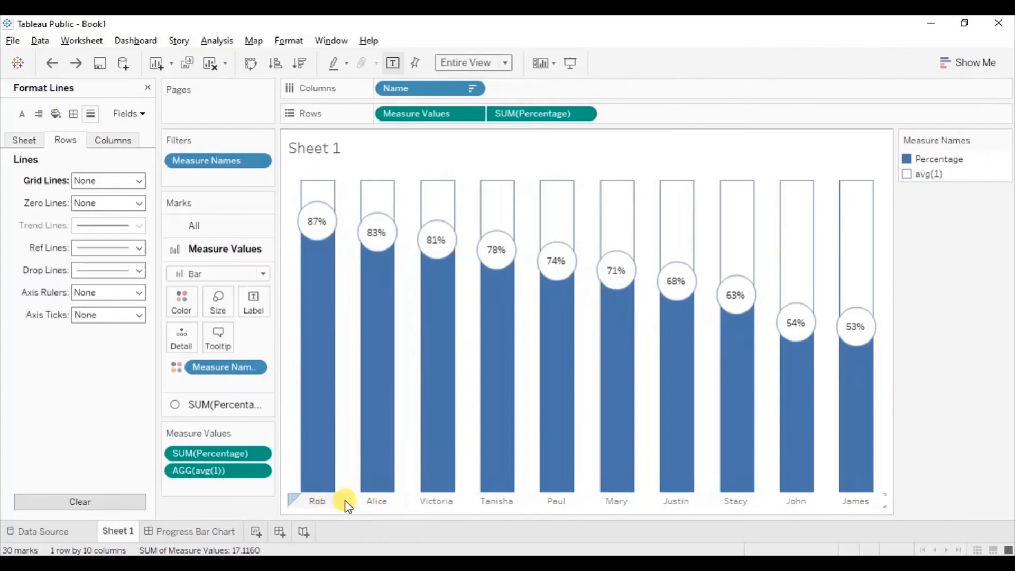
pyautogui.moveTo(318, 182)
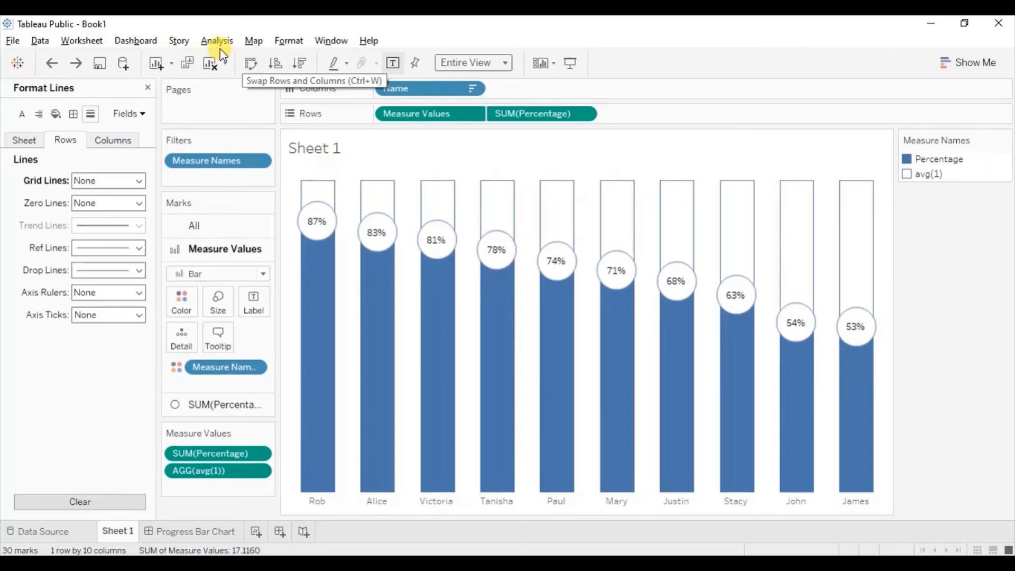
# Step: In Advanced Table Layout, uncheck 'Show innermost level at bottom of view' and confirm
pyautogui.click(217, 40)
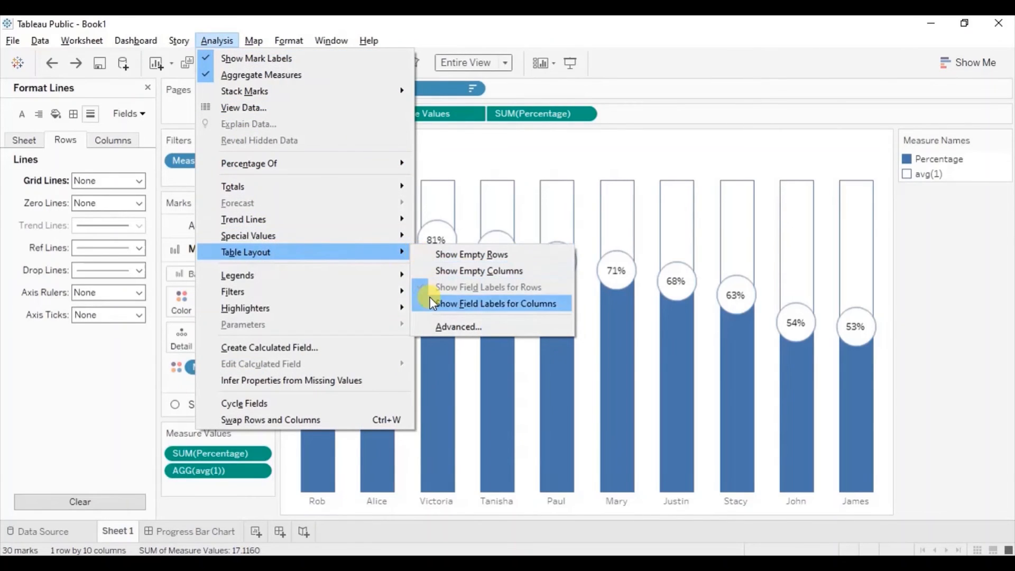
pyautogui.click(458, 327)
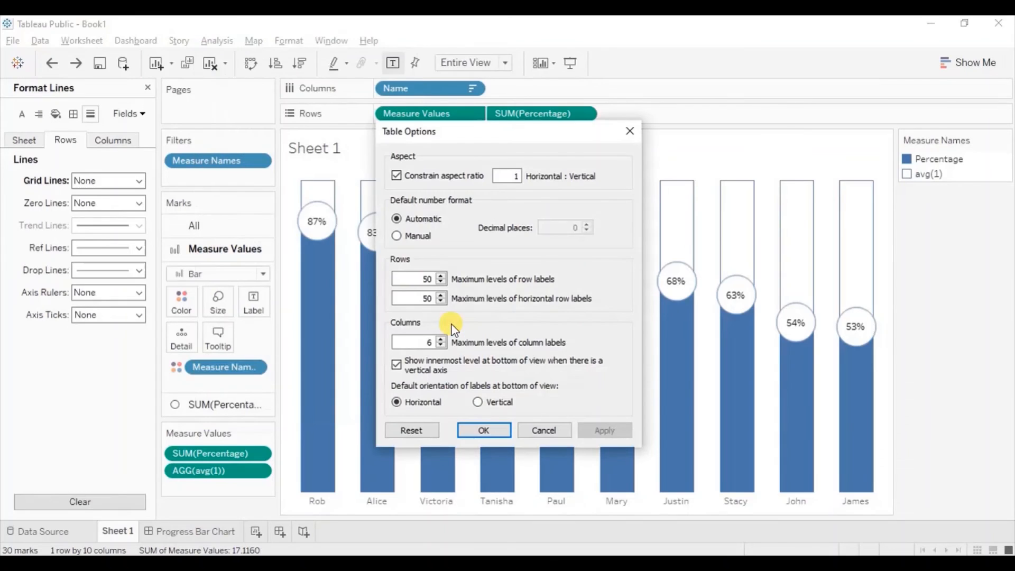
pyautogui.click(396, 365)
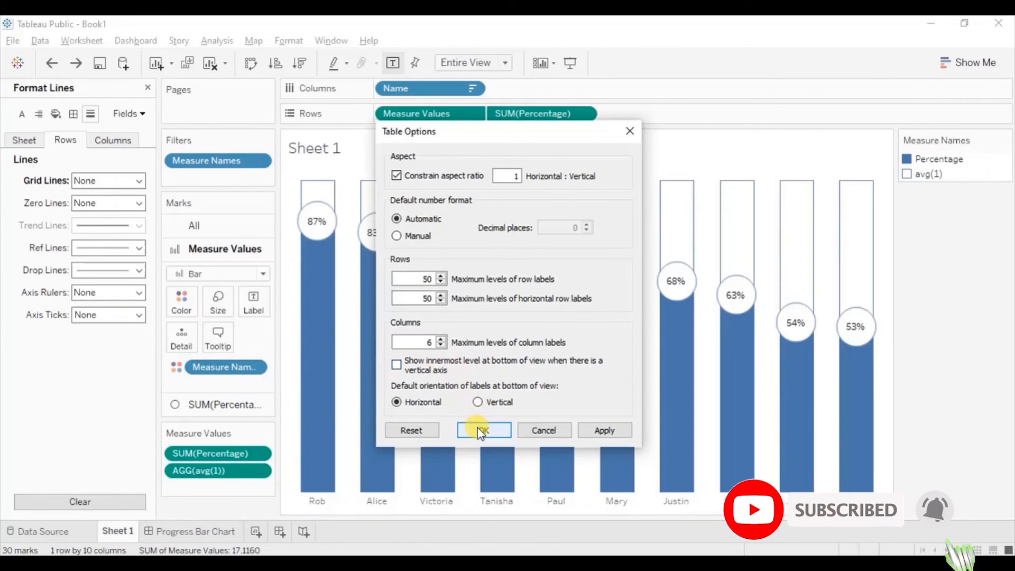
pyautogui.click(483, 430)
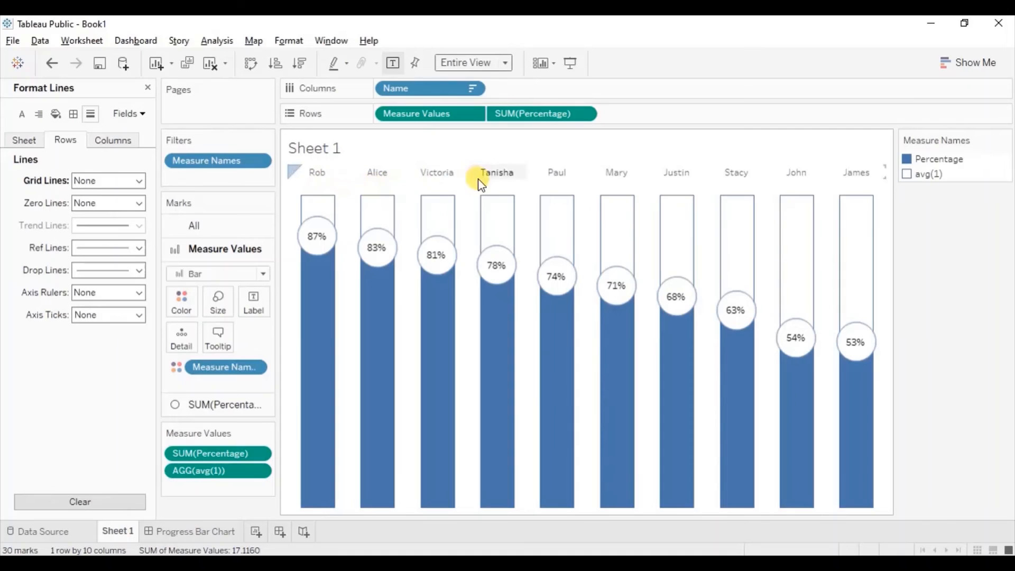
pyautogui.moveTo(479, 207)
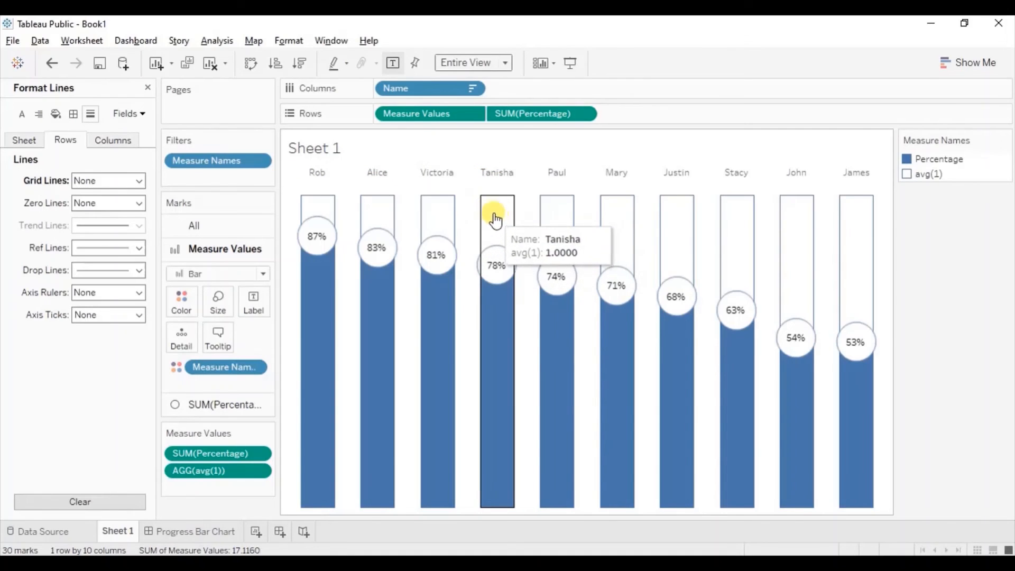
pyautogui.moveTo(310, 300)
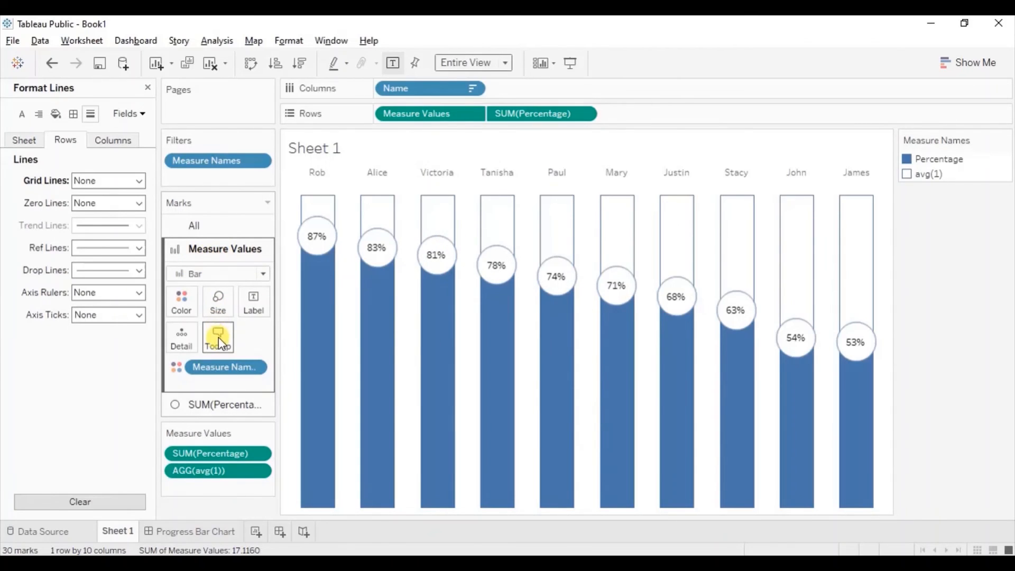
pyautogui.click(217, 336)
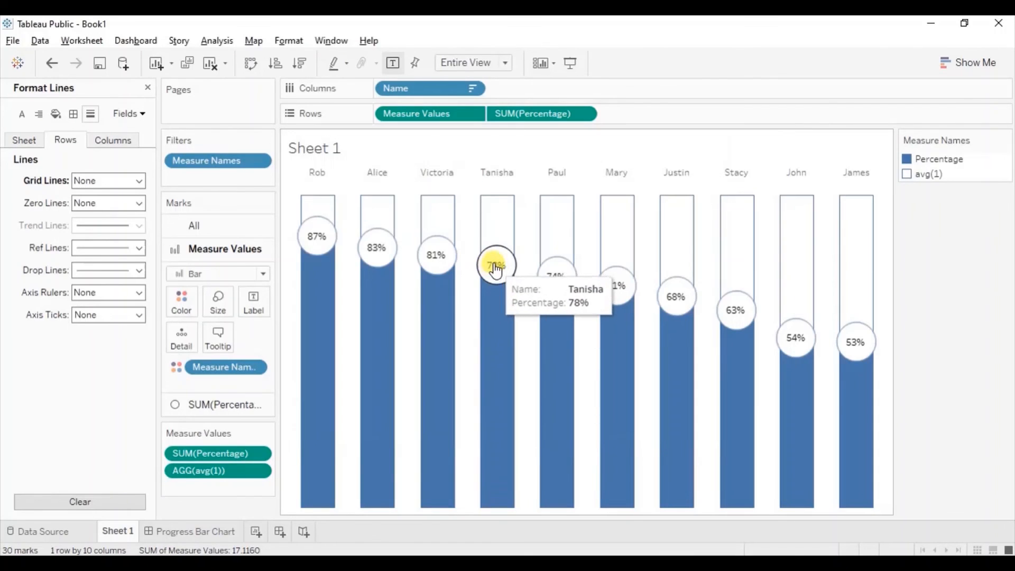
pyautogui.moveTo(378, 247)
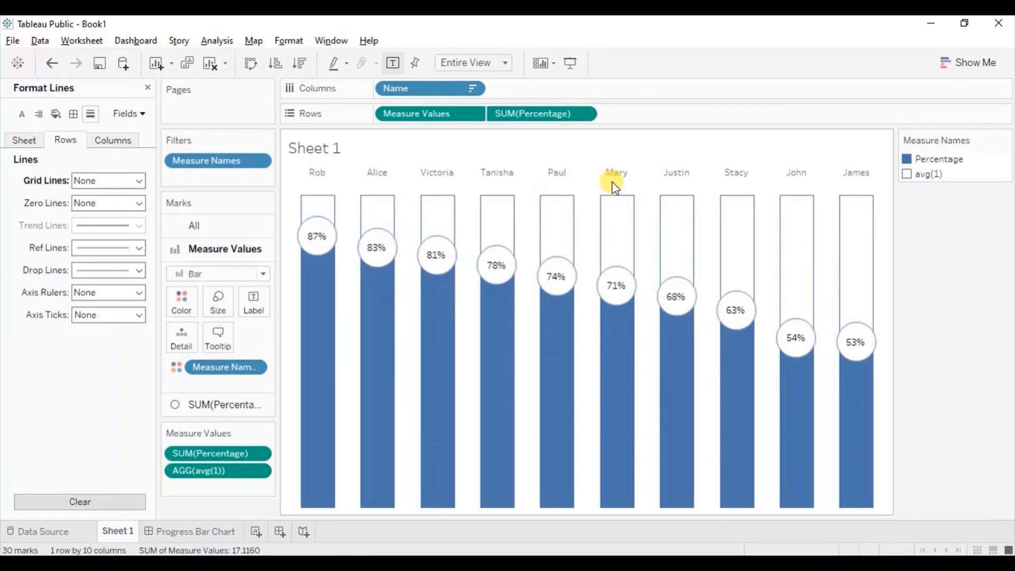
pyautogui.moveTo(377, 249)
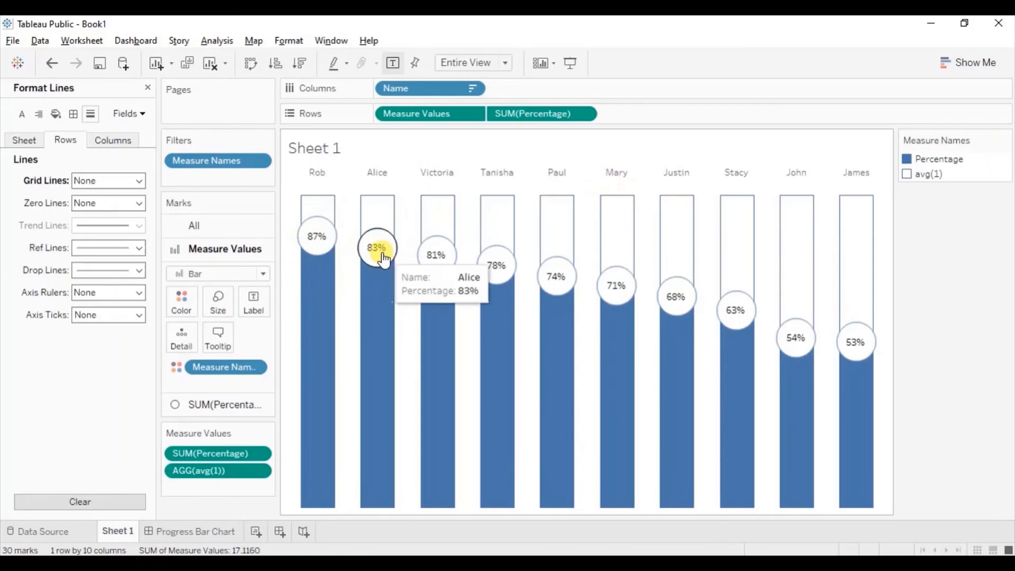
pyautogui.moveTo(436, 255)
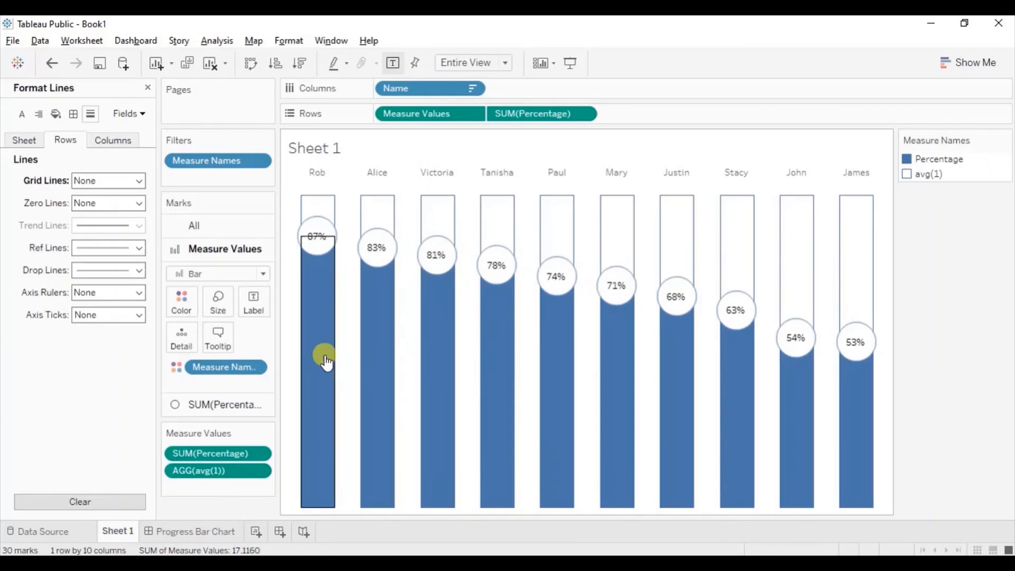
pyautogui.moveTo(307, 318)
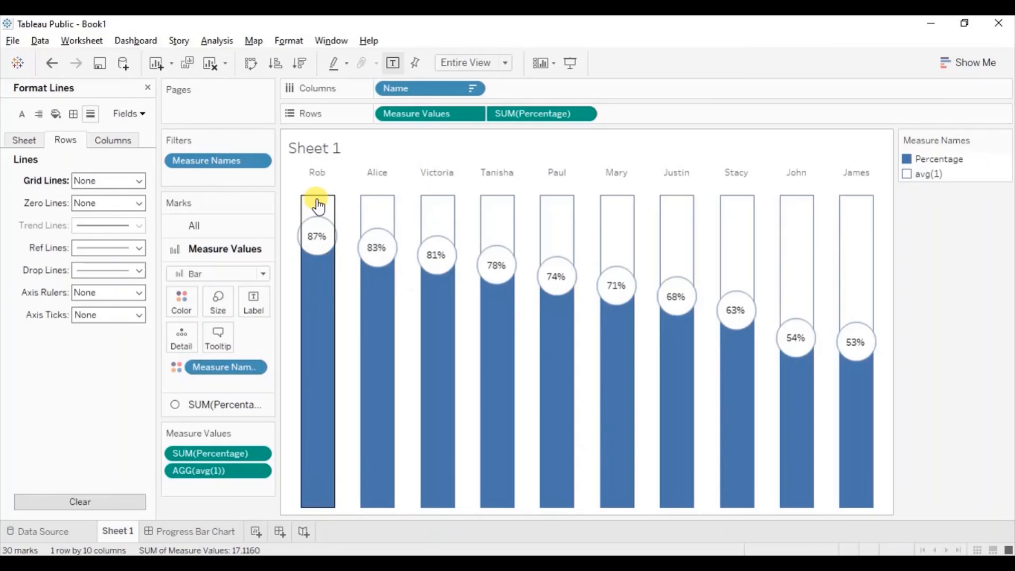
pyautogui.moveTo(401, 189)
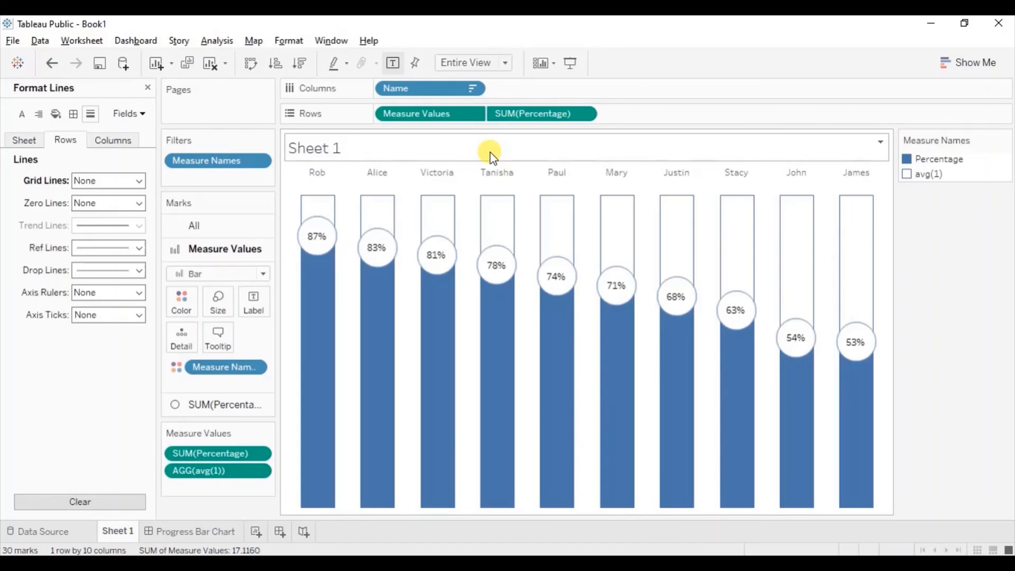
pyautogui.moveTo(508, 191)
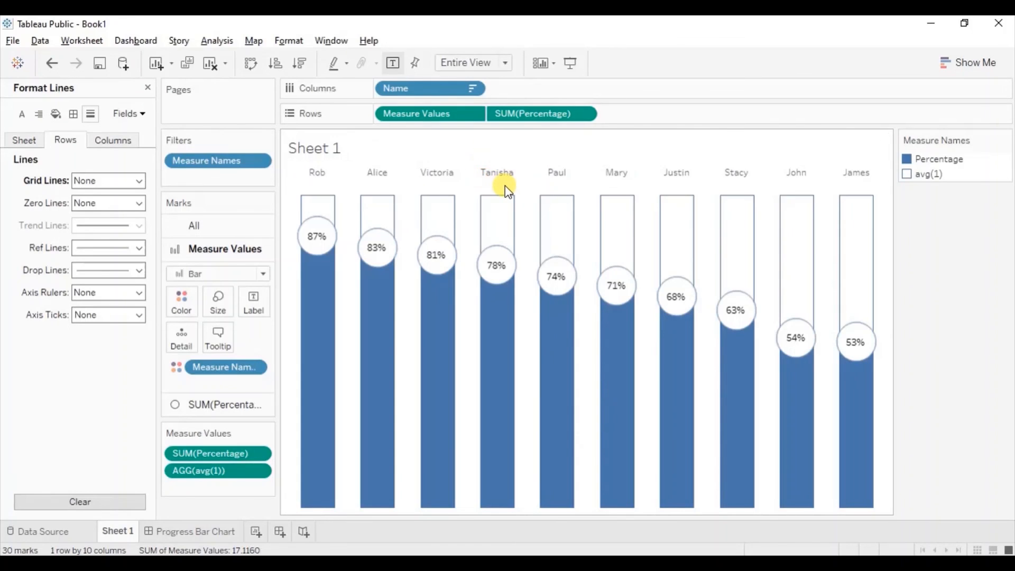